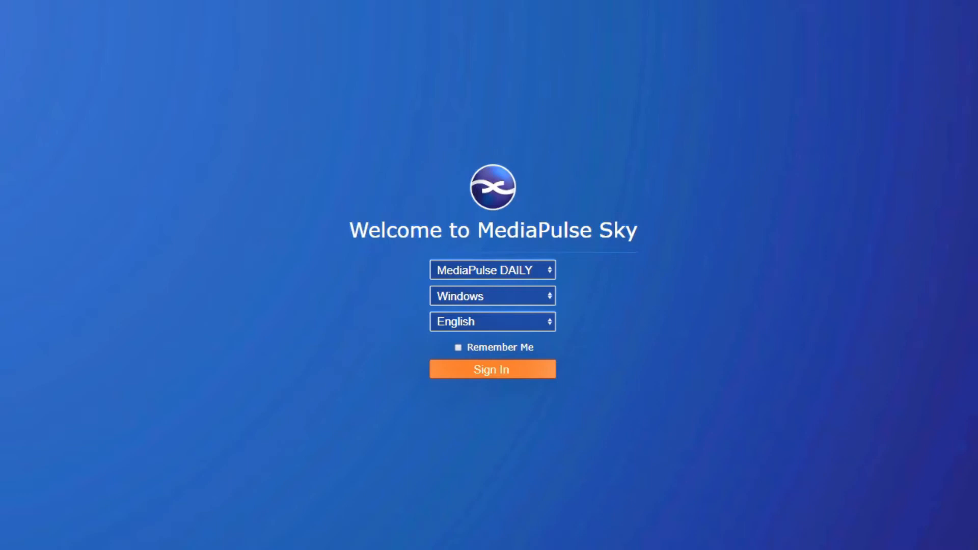
mouse_move(646, 471)
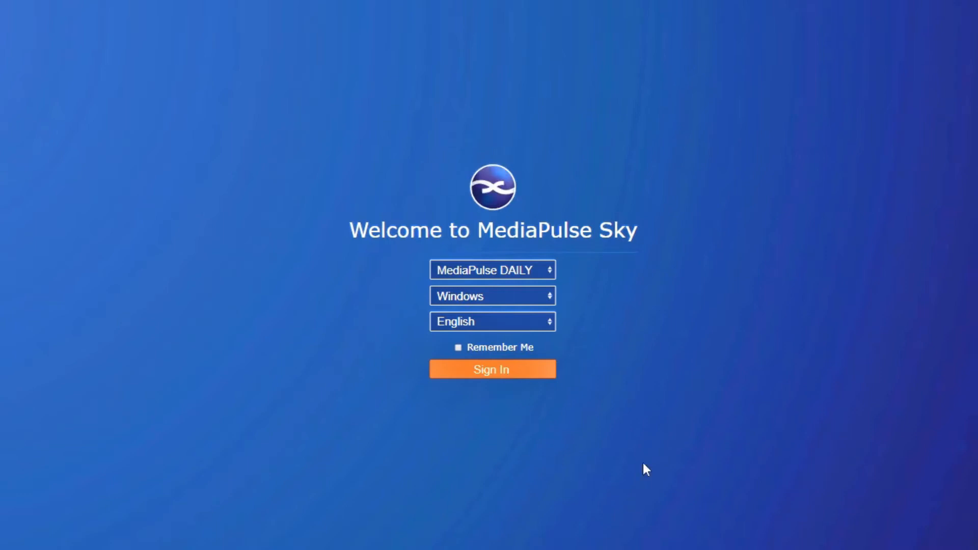
Sign in to MediaPulse DAILY with Windows and English kept selected
left_click(491, 368)
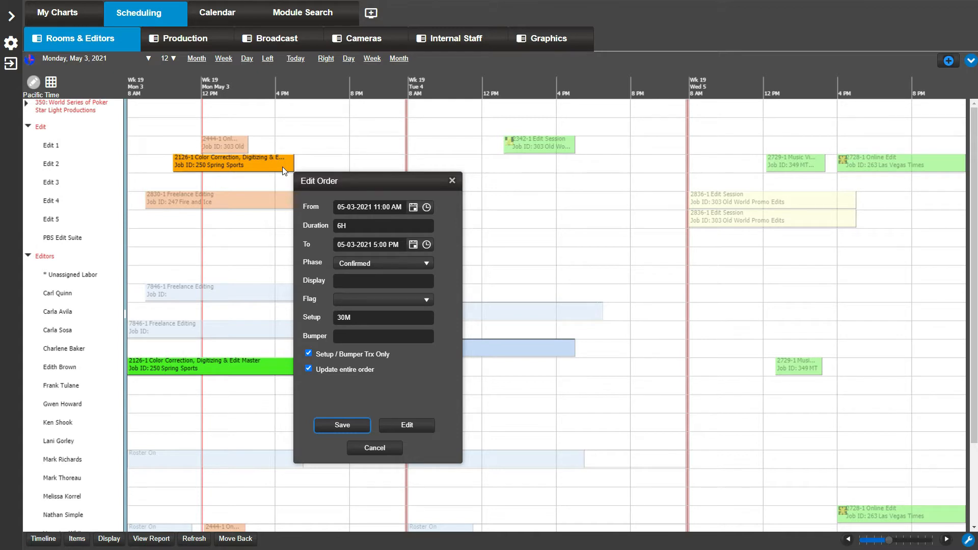
left_click(538, 143)
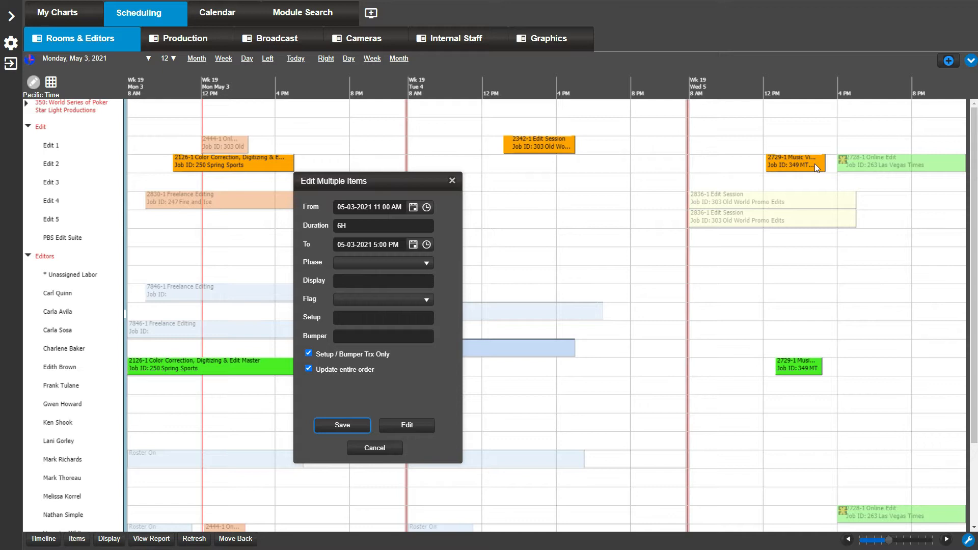
mouse_move(194, 390)
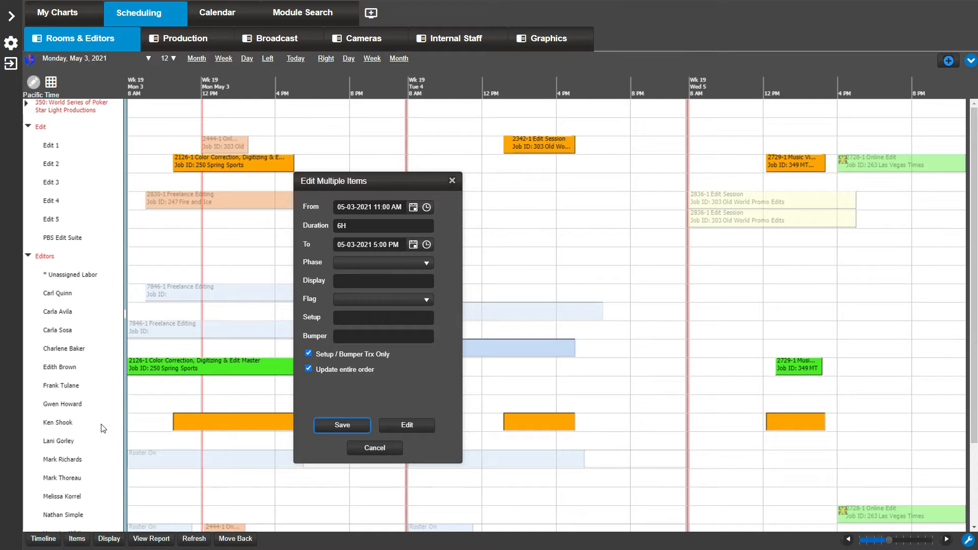
mouse_move(280, 436)
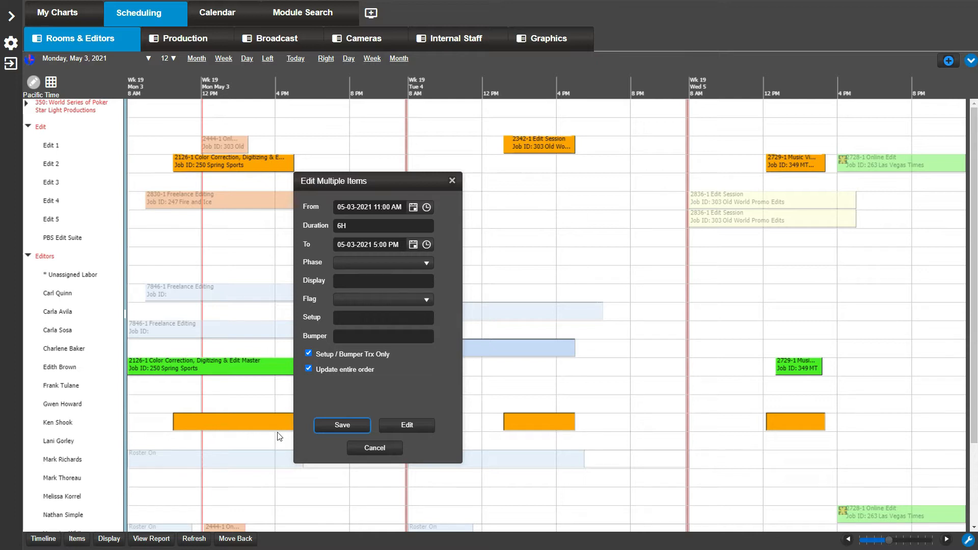
mouse_move(574, 440)
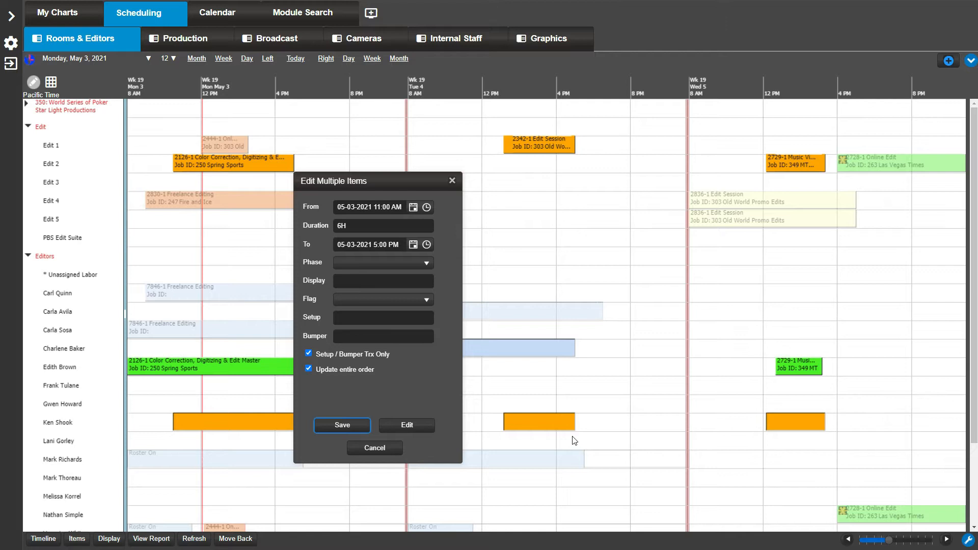
mouse_move(818, 442)
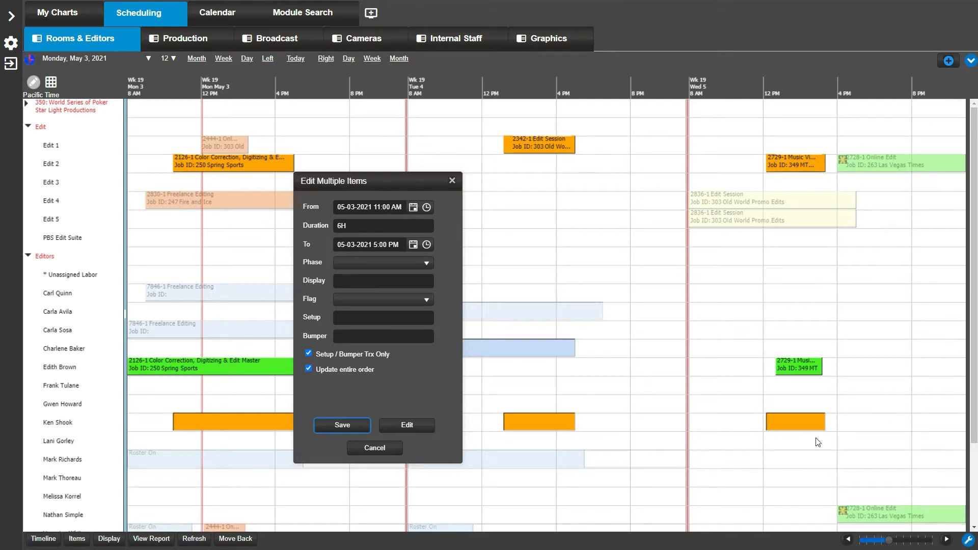
mouse_move(406, 424)
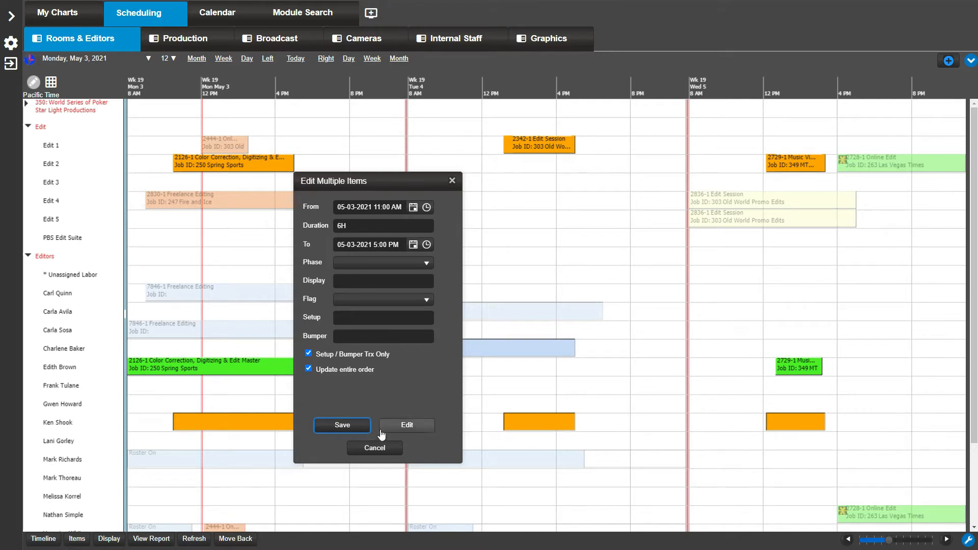
left_click(341, 425)
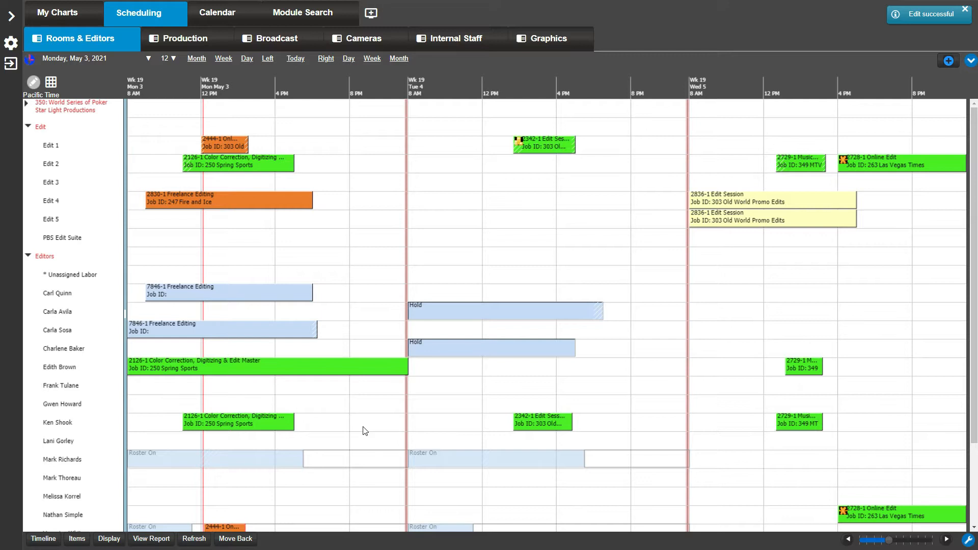
mouse_move(277, 450)
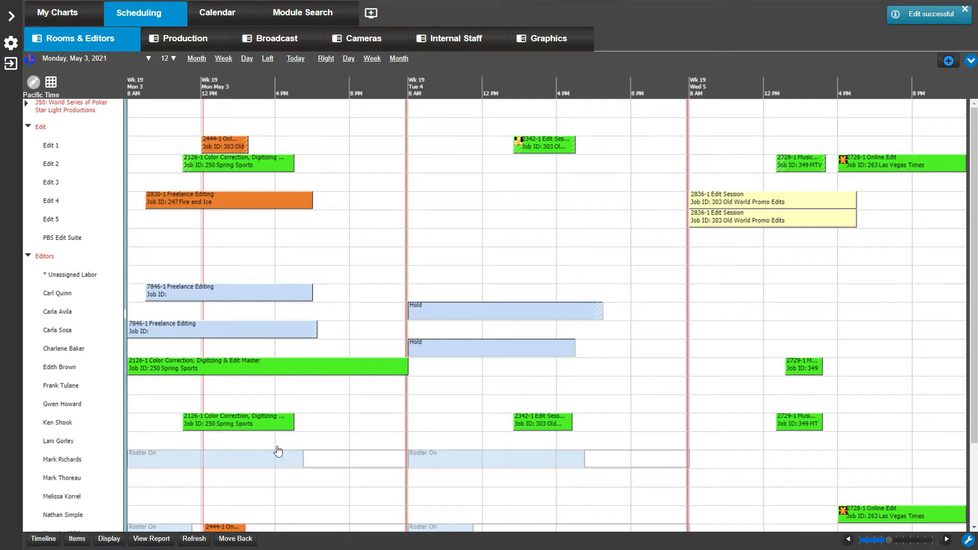
mouse_move(572, 427)
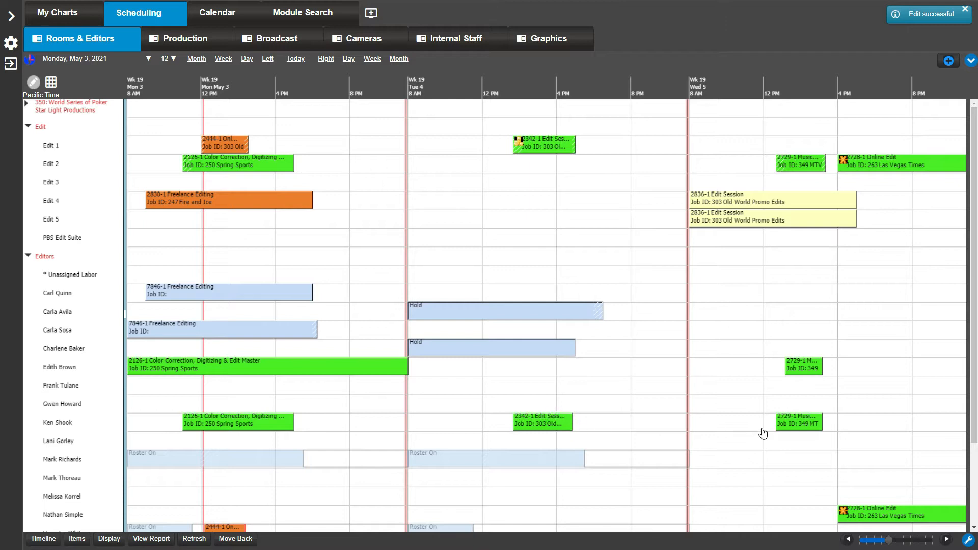
mouse_move(744, 429)
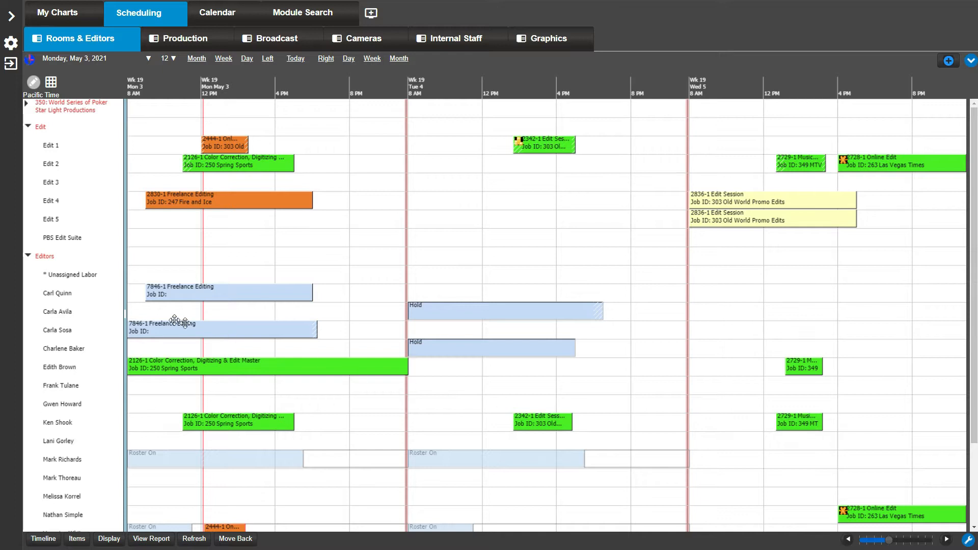
mouse_move(106, 300)
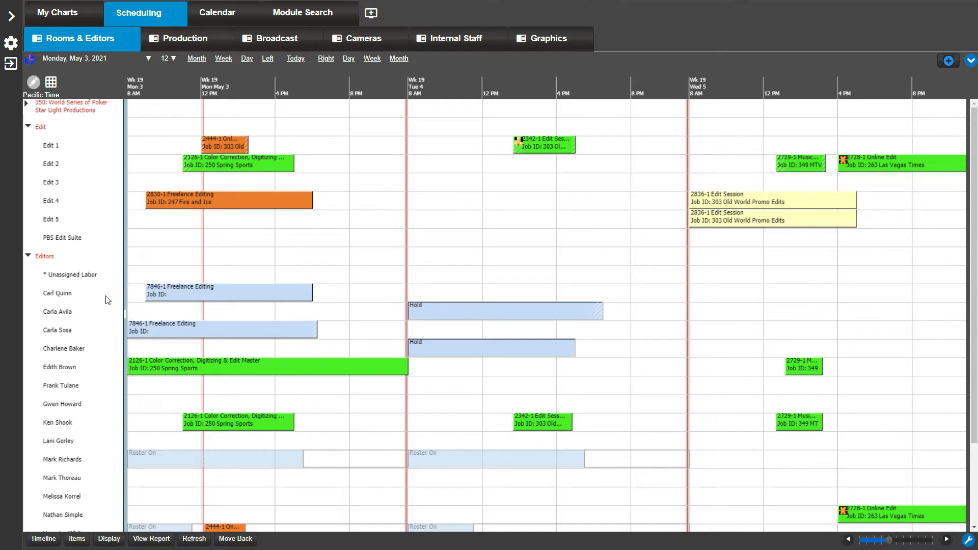
left_click(57, 292)
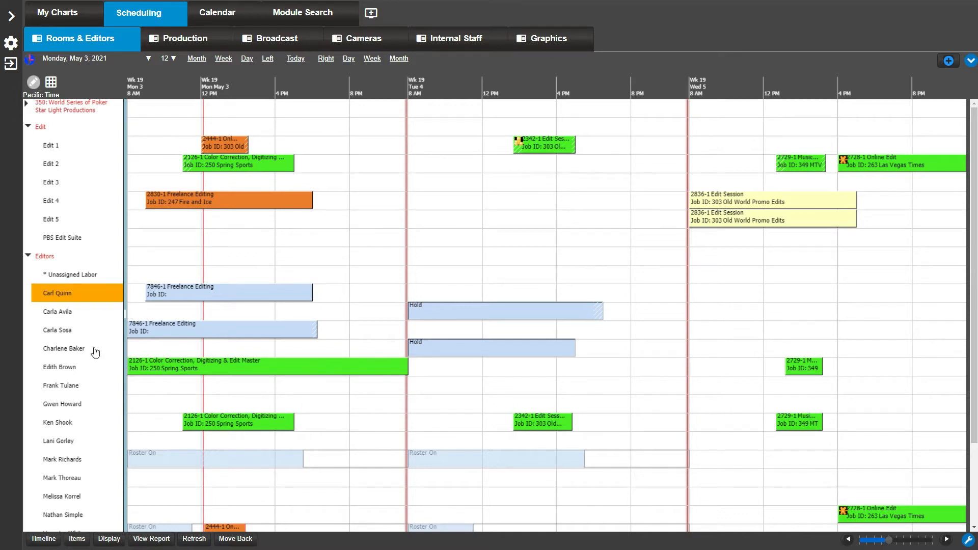
left_click(63, 348)
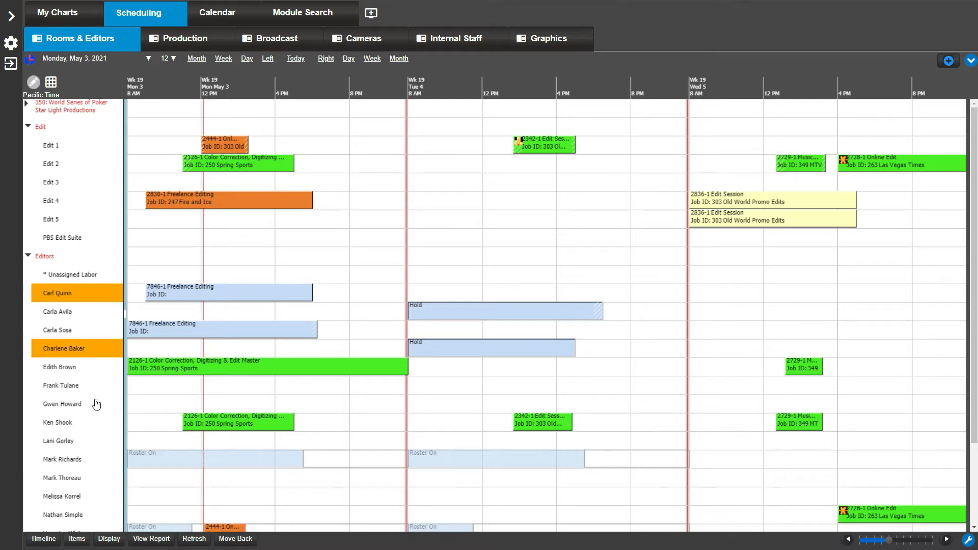
left_click(63, 403)
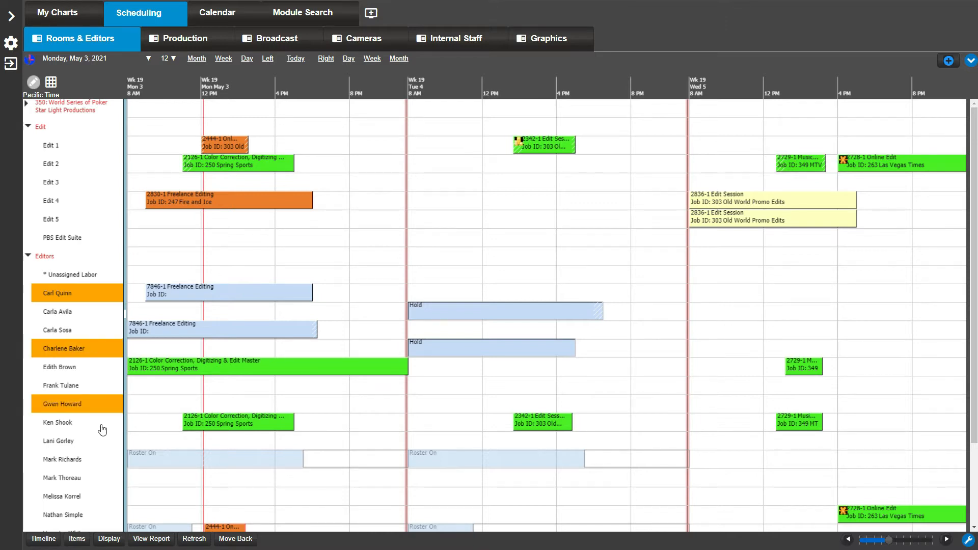
left_click(57, 422)
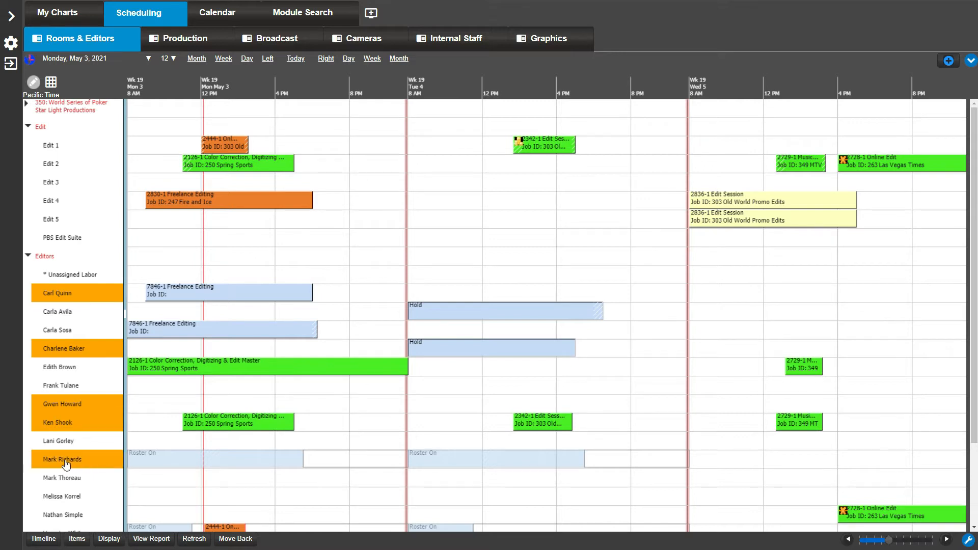
left_click(61, 459)
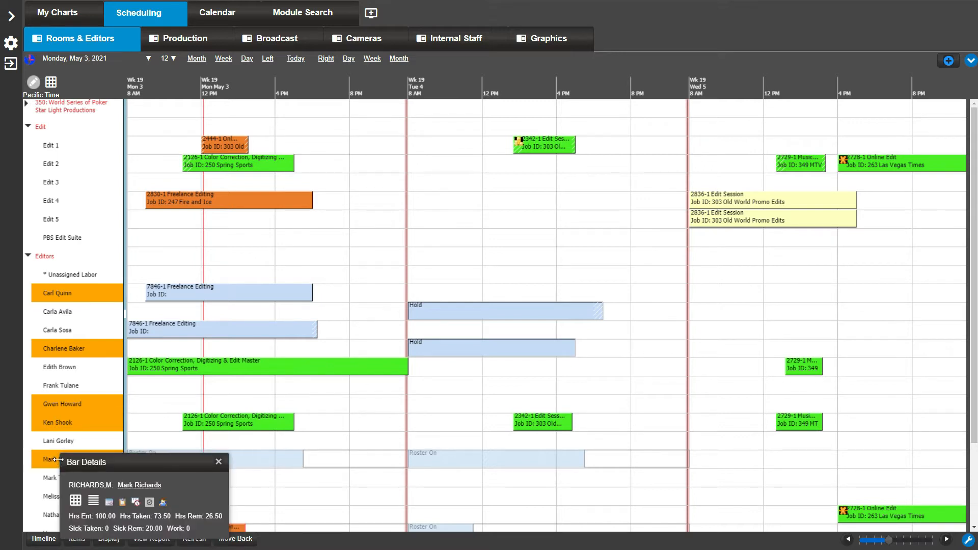
mouse_move(92, 501)
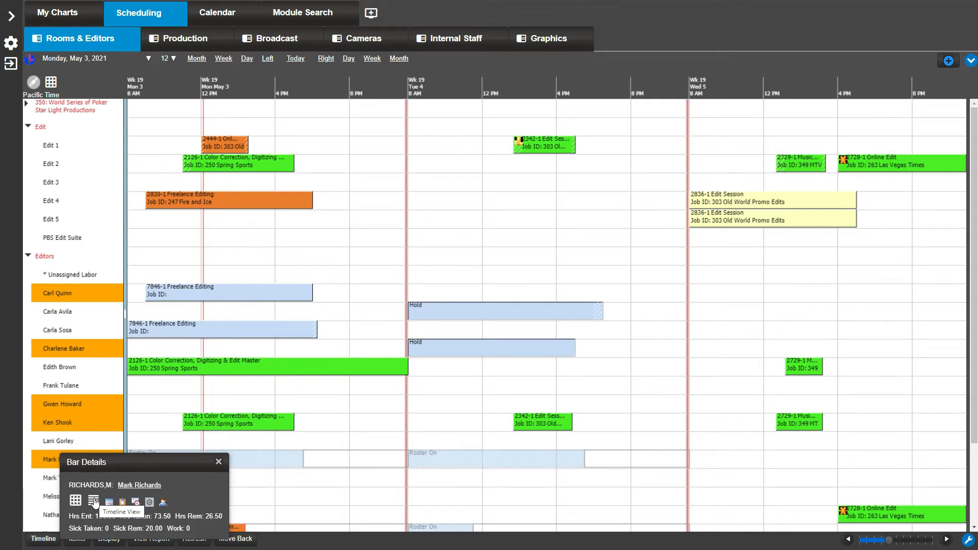
left_click(93, 501)
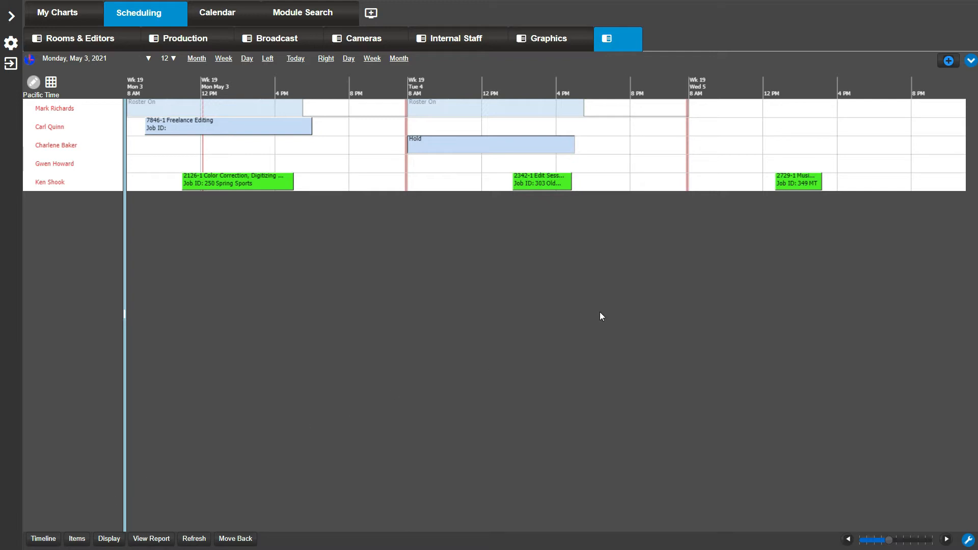
Save the five-editor timeline as shared view 'My Staff' showing every time, then return to Rooms & Editors
left_click(968, 60)
type("M")
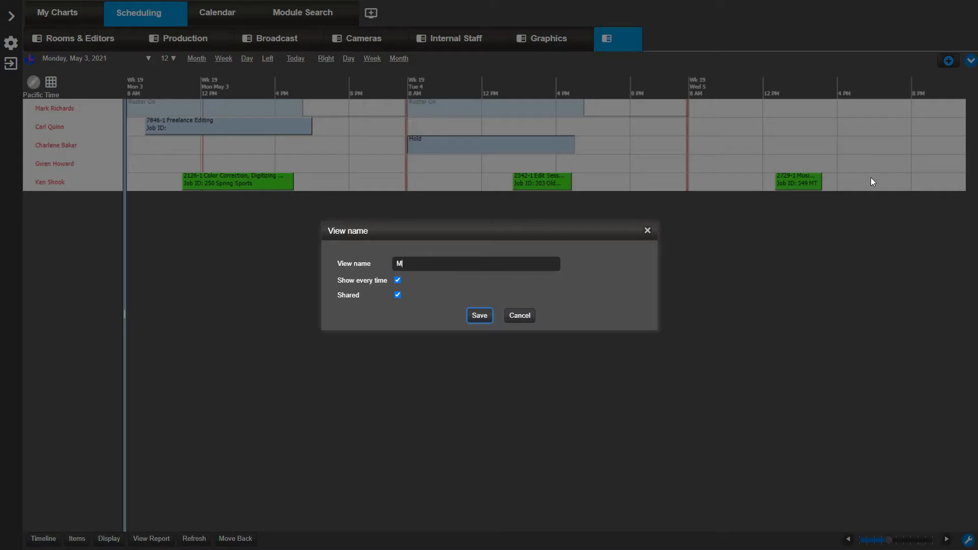
type("y Staff")
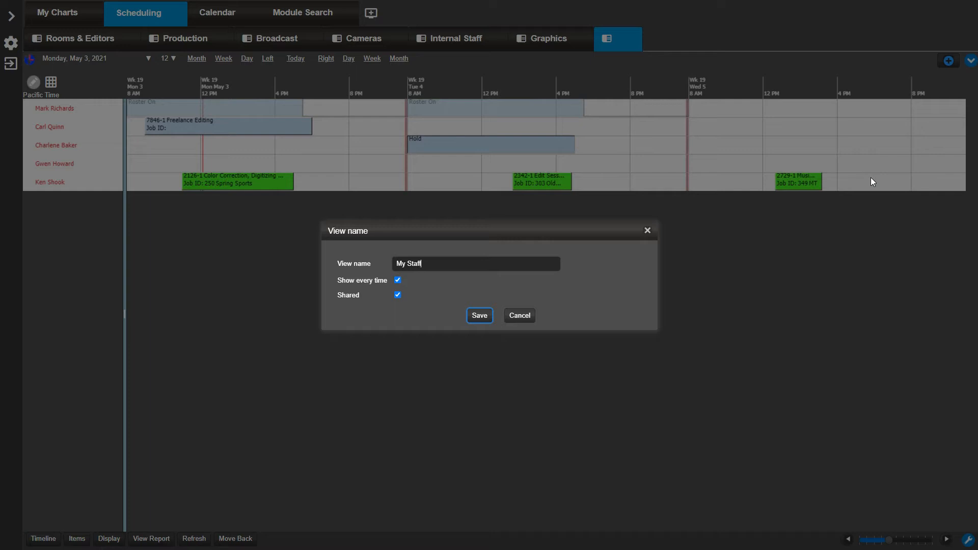
left_click(479, 316)
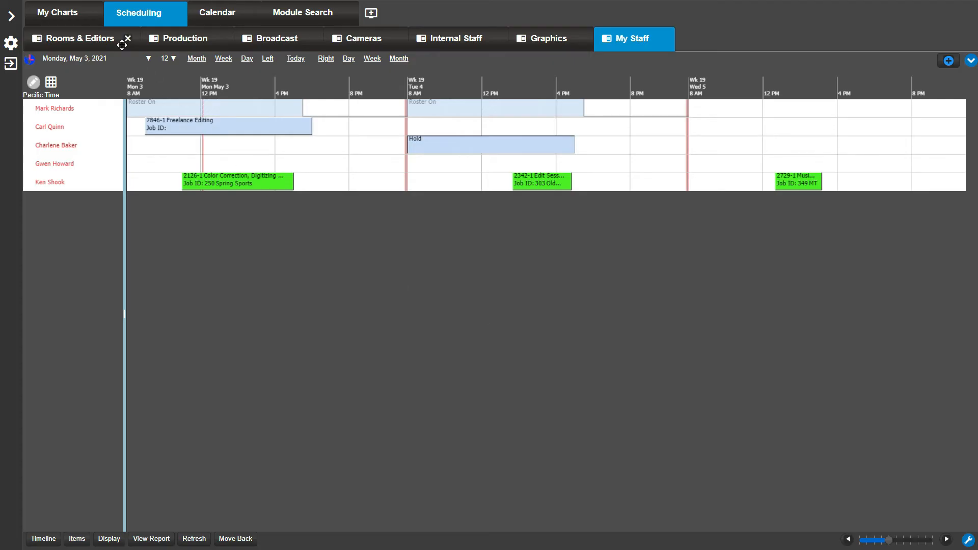
left_click(79, 37)
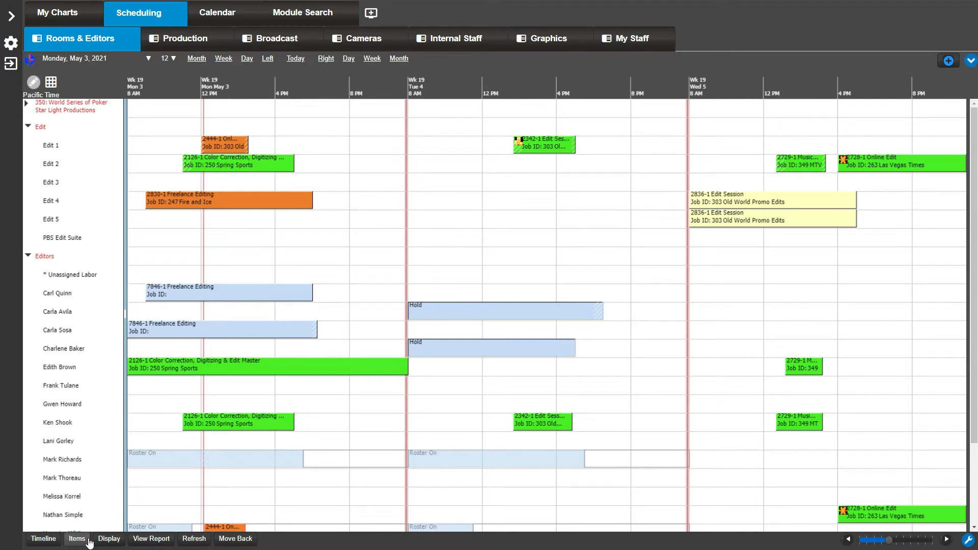
Enable Show Avail for the Edit and Editors groups in Select items and save
left_click(76, 539)
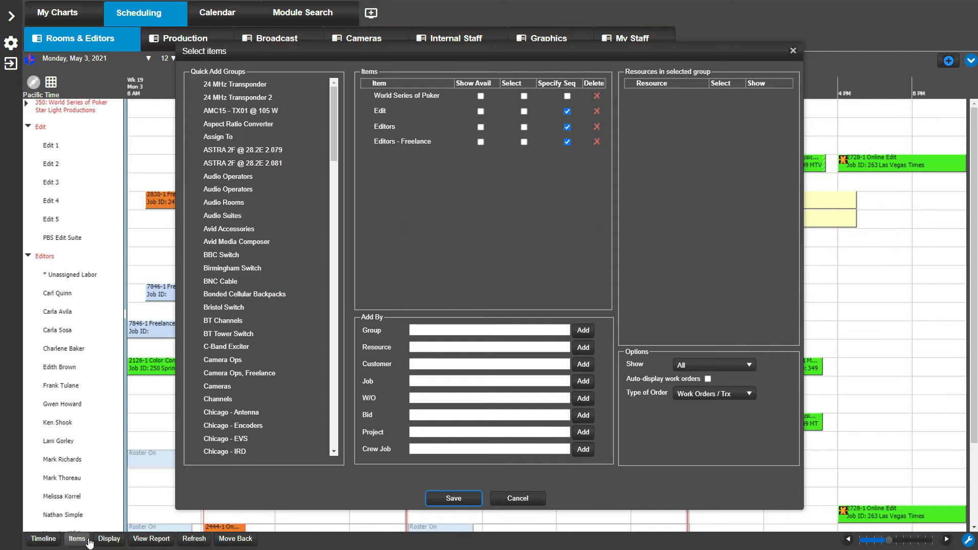
mouse_move(120, 500)
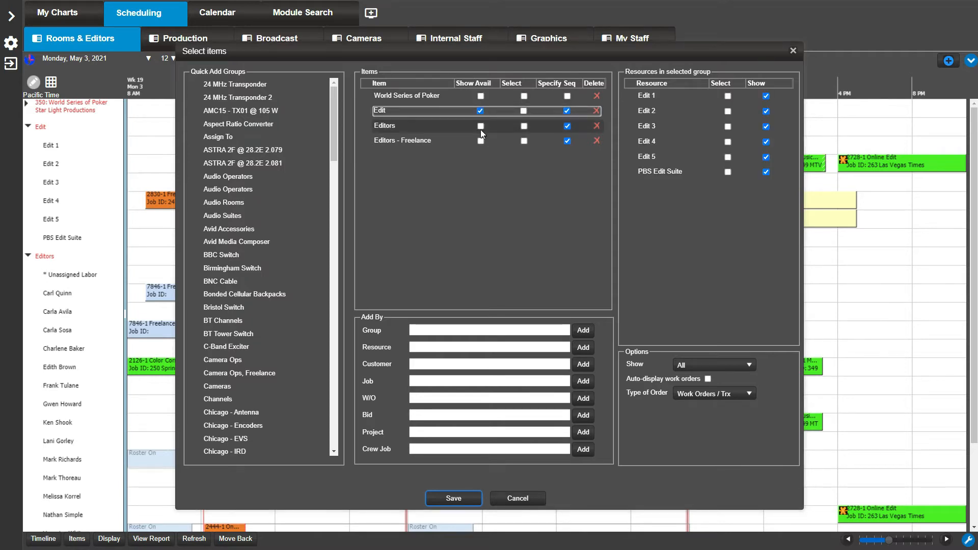
left_click(385, 126)
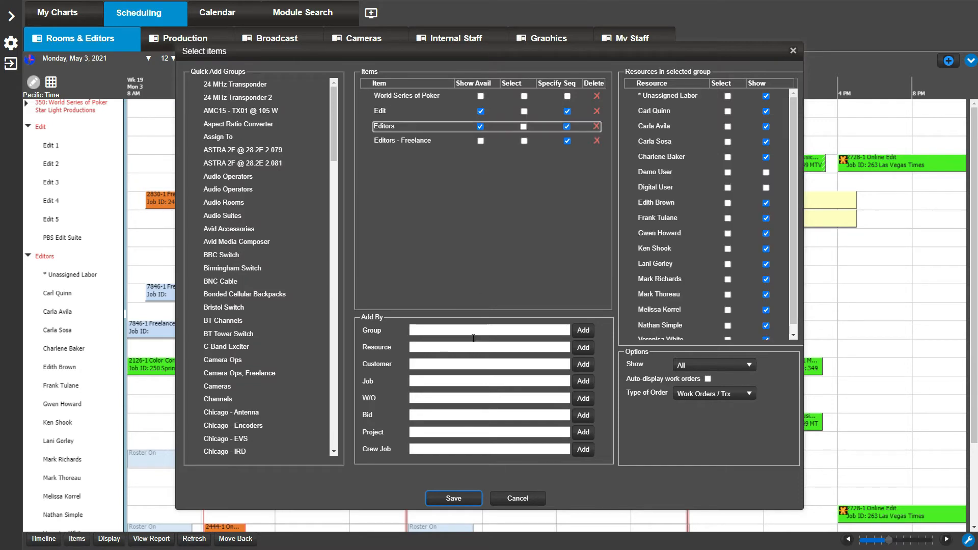
left_click(452, 498)
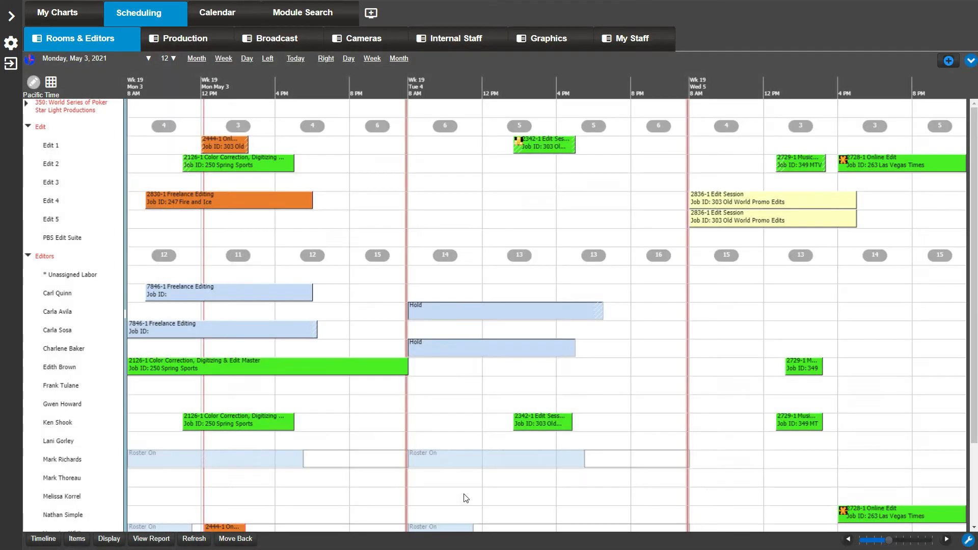
mouse_move(269, 132)
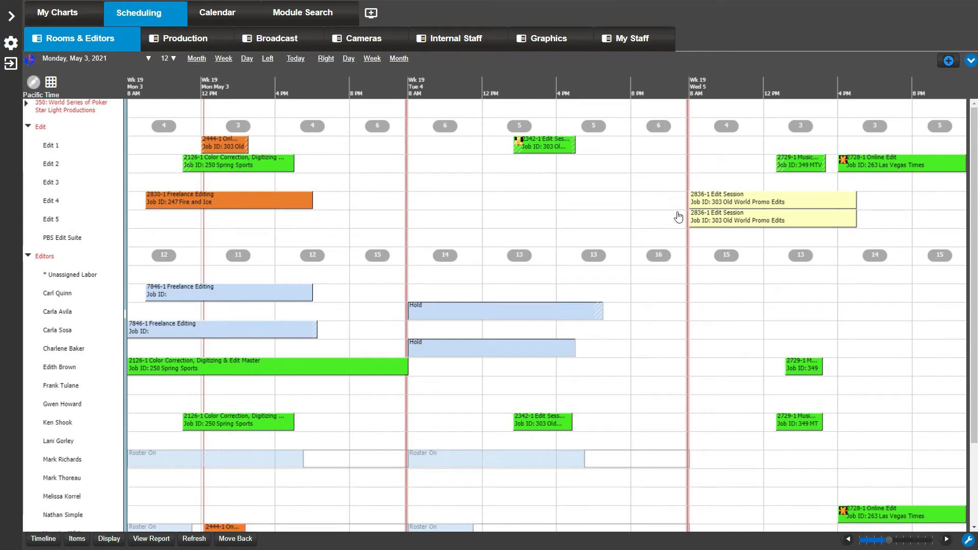
mouse_move(305, 266)
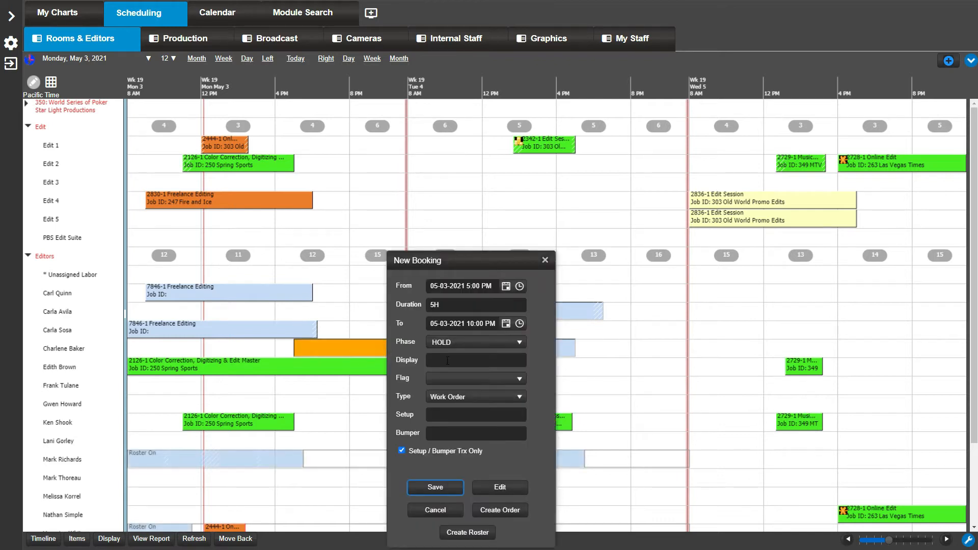
type("hold")
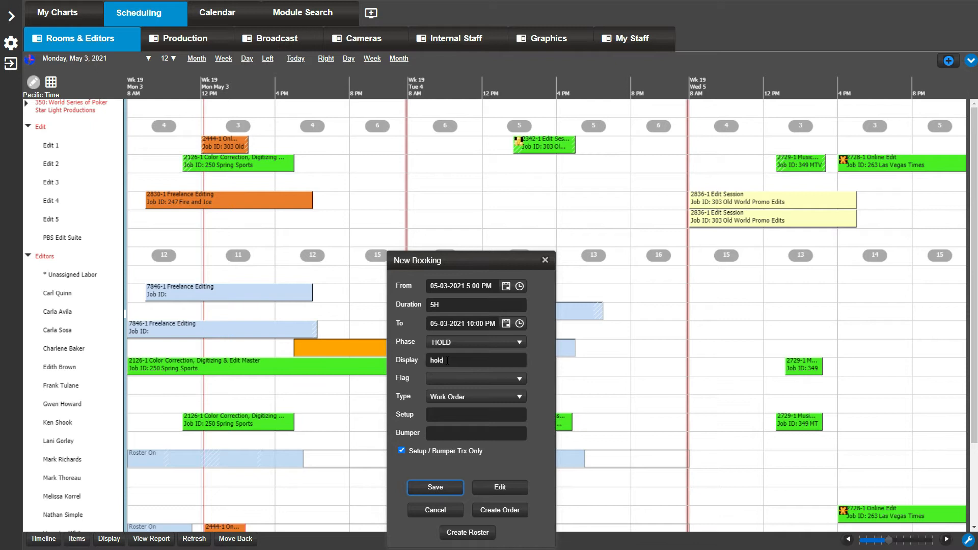
left_click(435, 487)
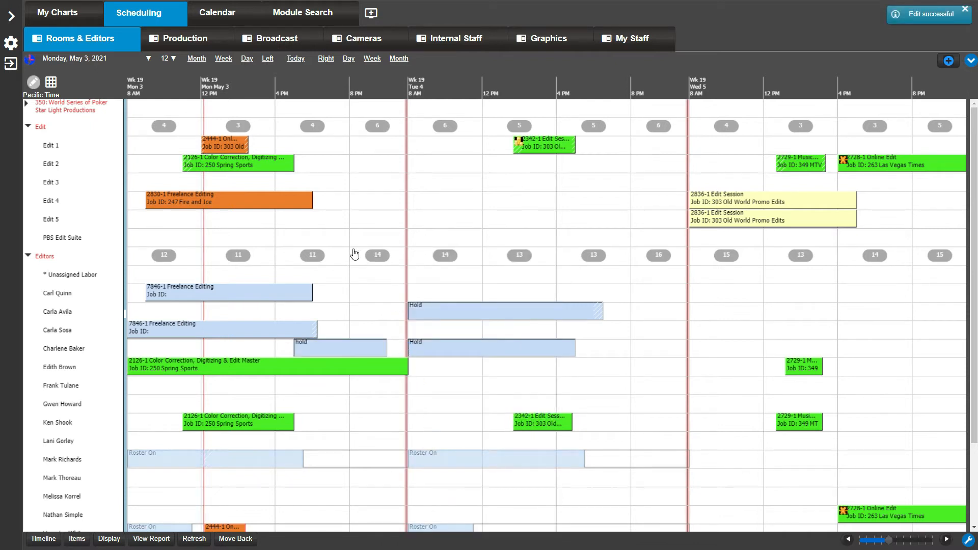
mouse_move(293, 253)
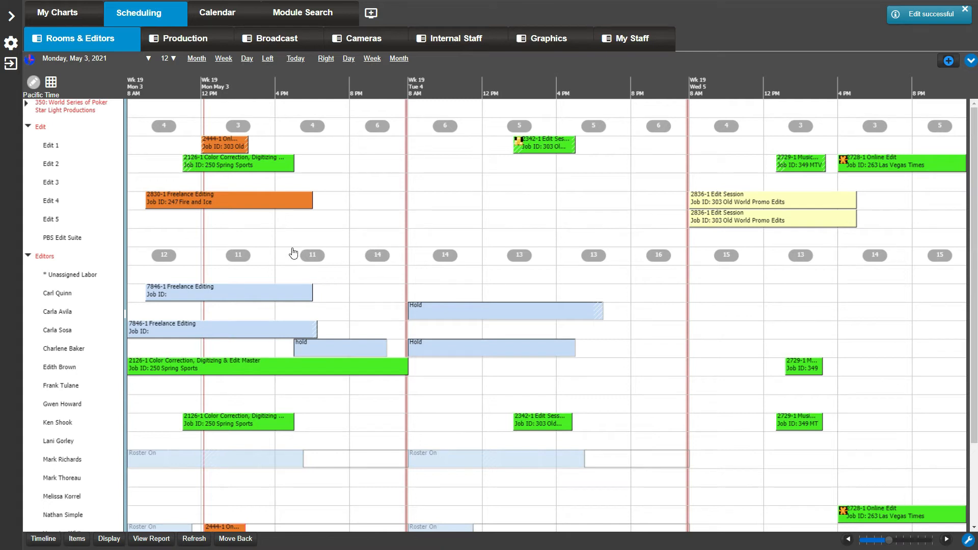
mouse_move(466, 347)
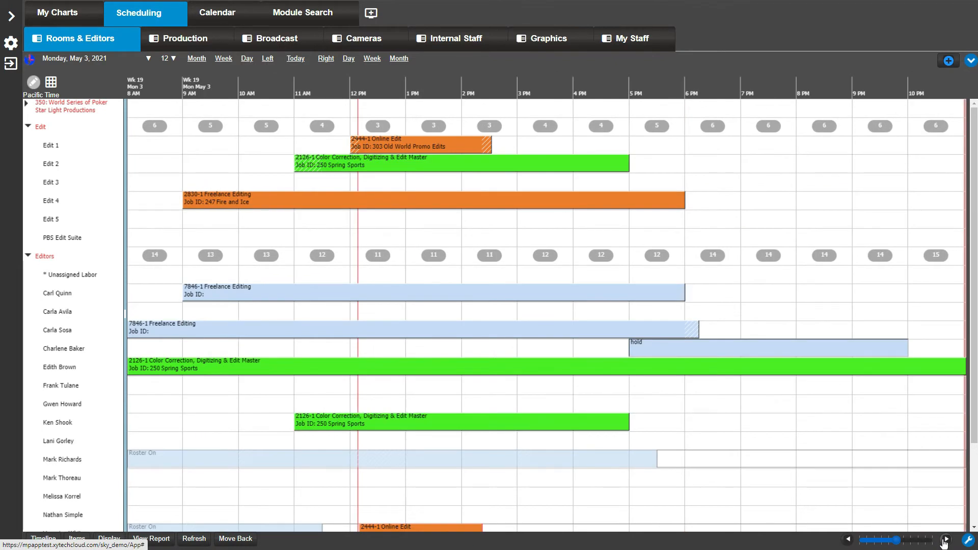
mouse_move(793, 271)
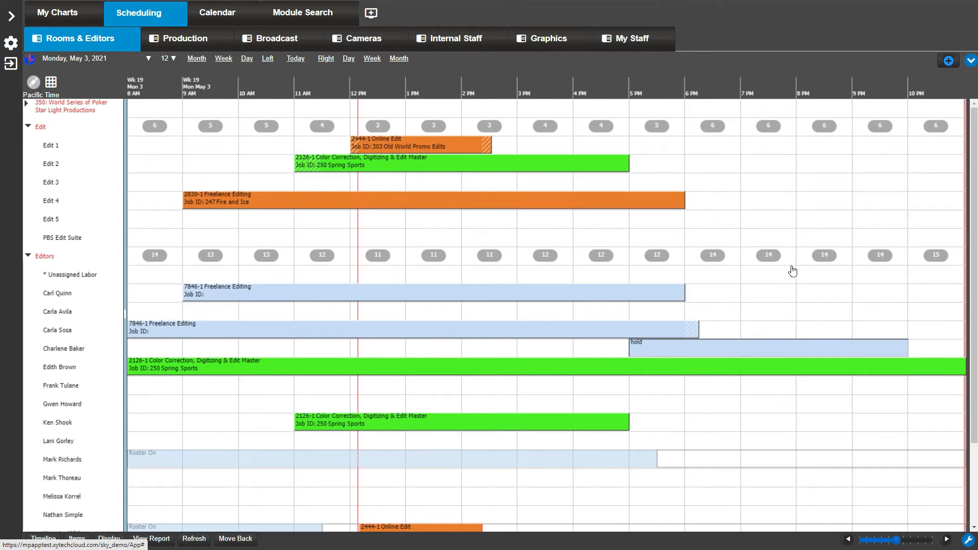
mouse_move(300, 271)
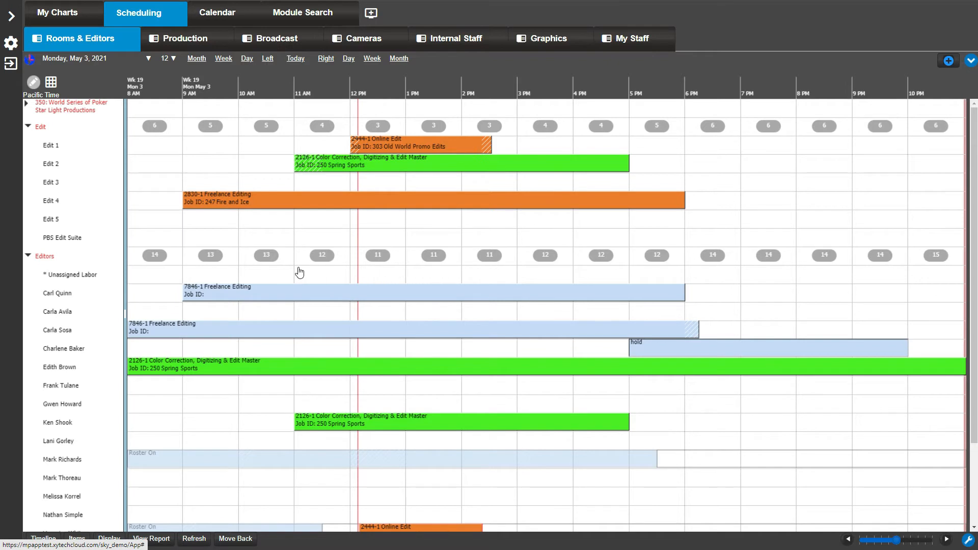
mouse_move(879, 499)
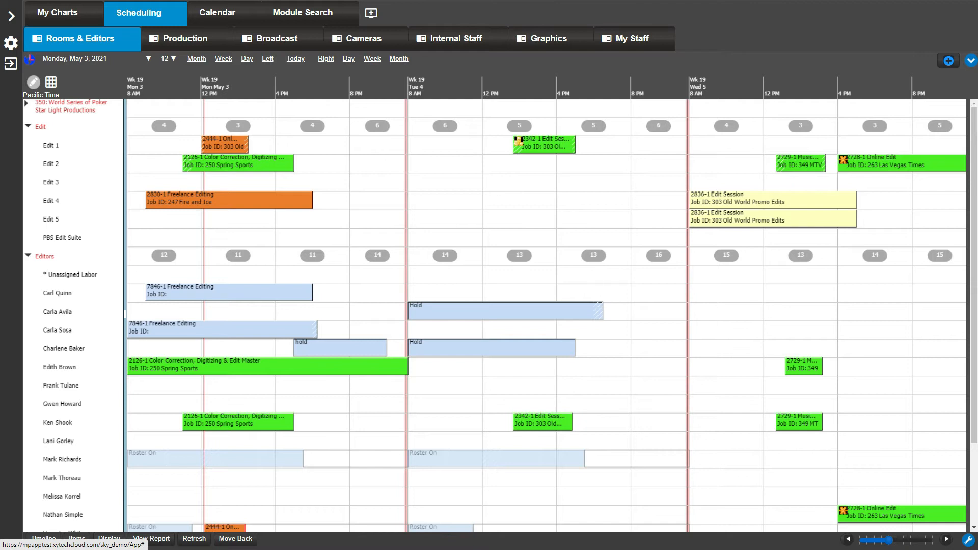
mouse_move(782, 519)
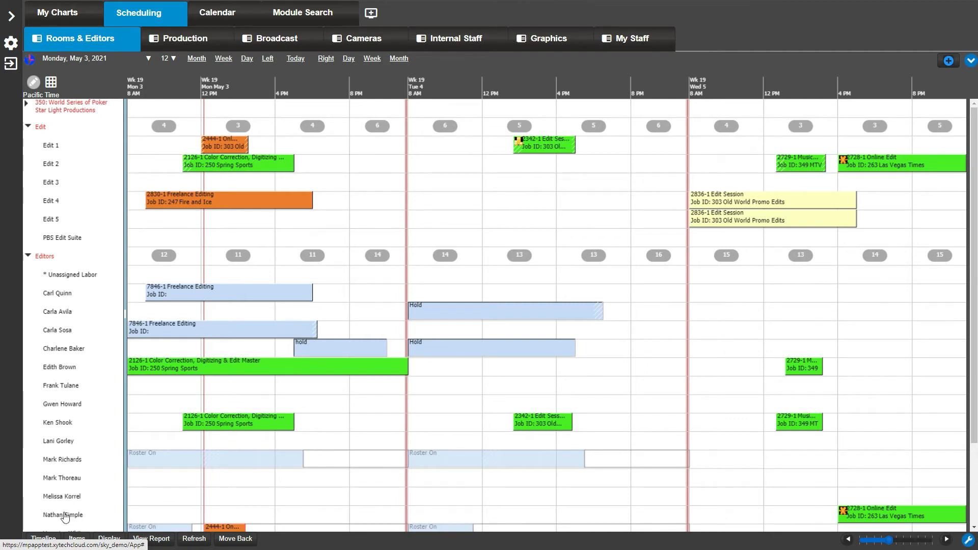
Save Time Properties with 'Keep tab dates and times in sync' left ticked
left_click(33, 82)
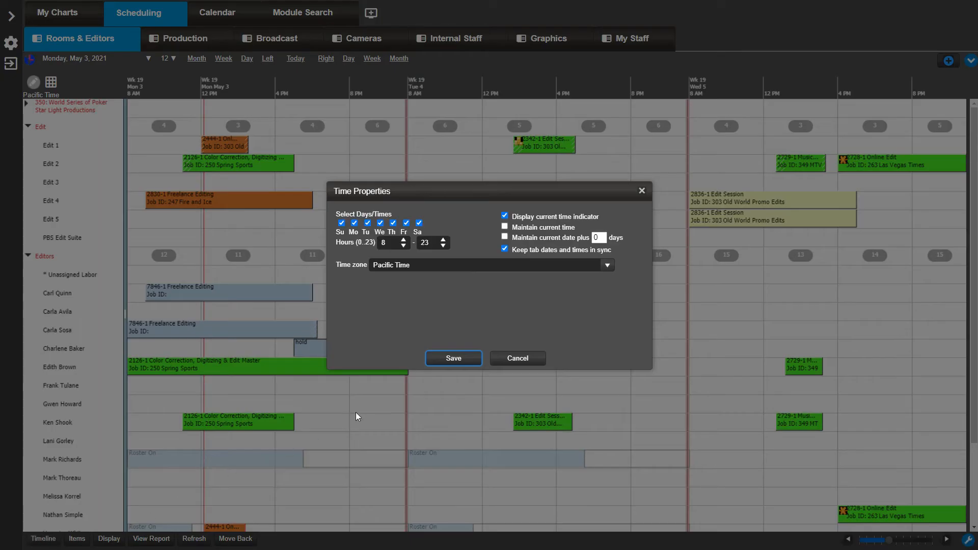
mouse_move(558, 258)
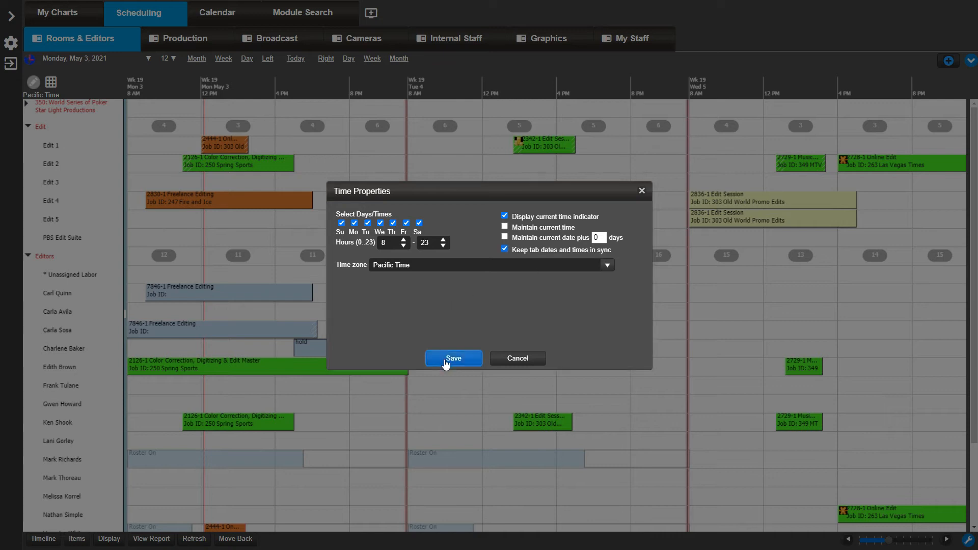
left_click(452, 357)
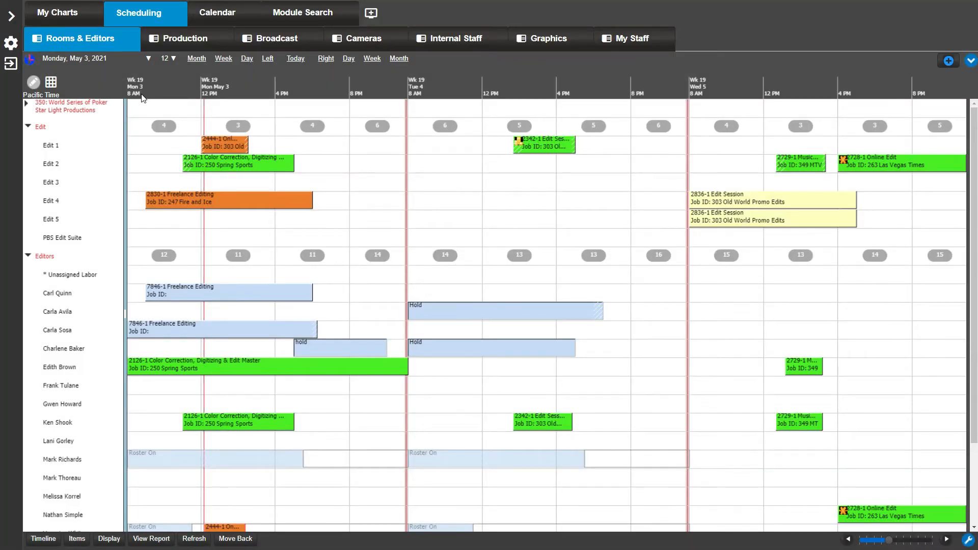
Step Internal Staff forward one day to Tuesday, May 4 and confirm Graphics and Production follow
left_click(181, 38)
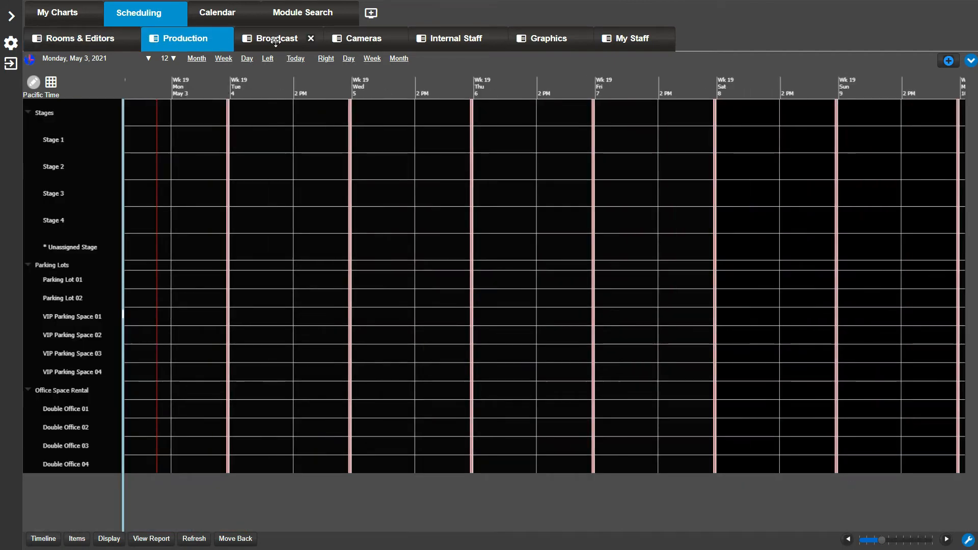
left_click(274, 39)
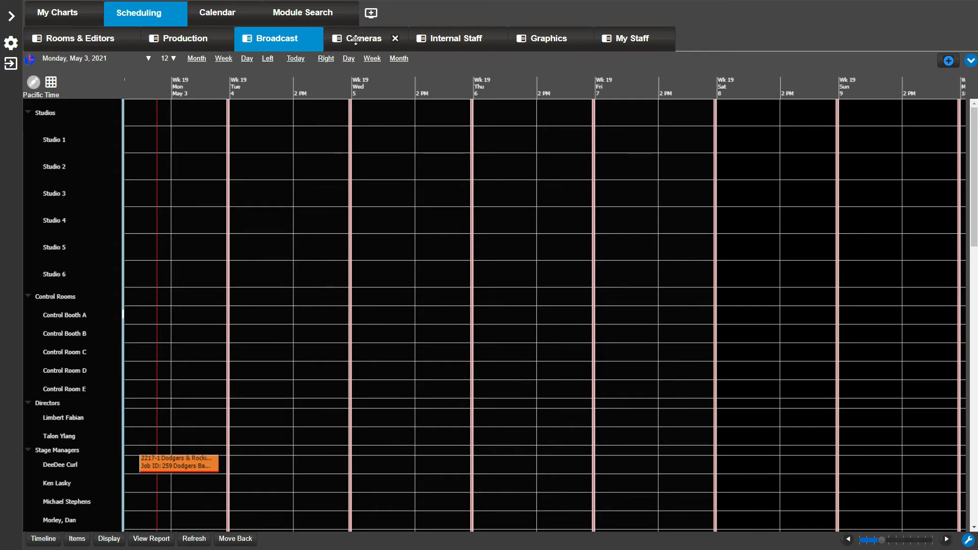
left_click(364, 38)
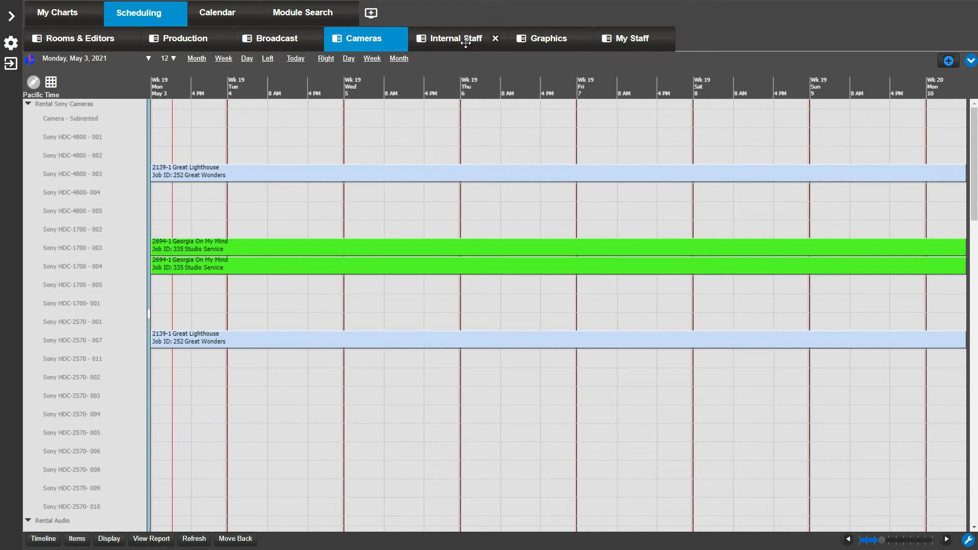
left_click(455, 38)
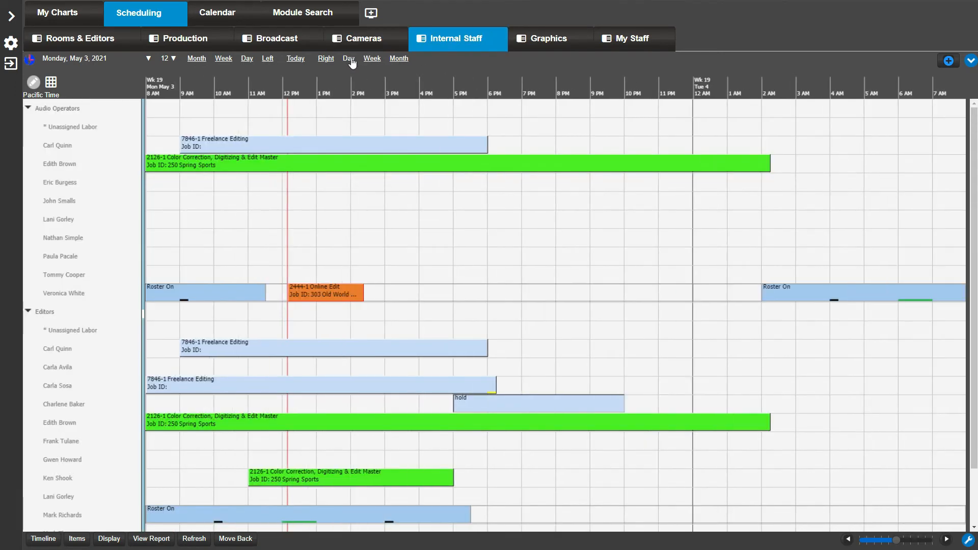
left_click(325, 58)
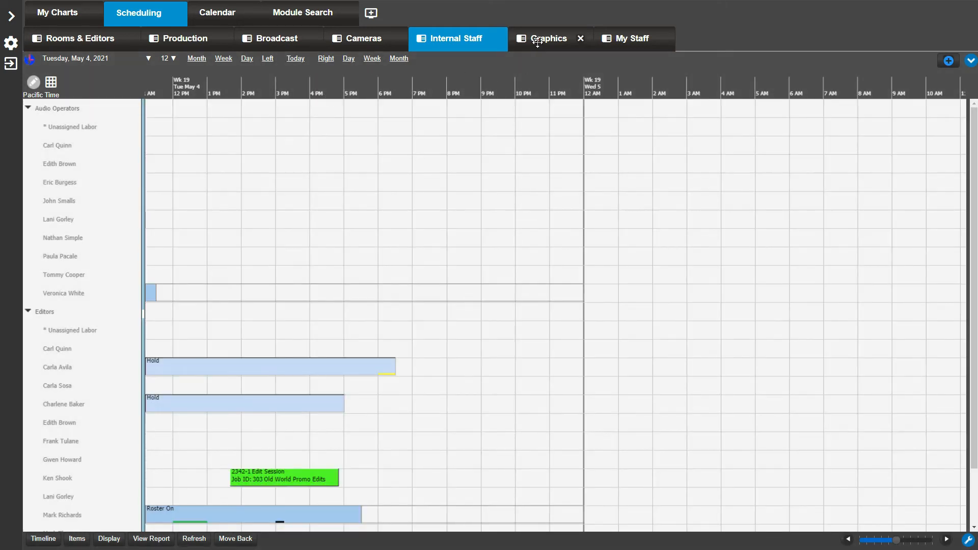
left_click(548, 37)
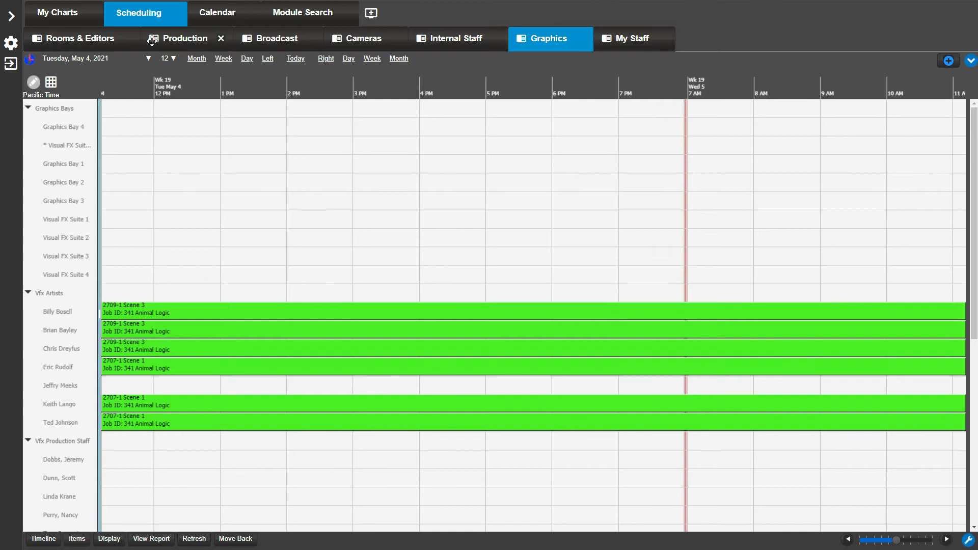
left_click(75, 37)
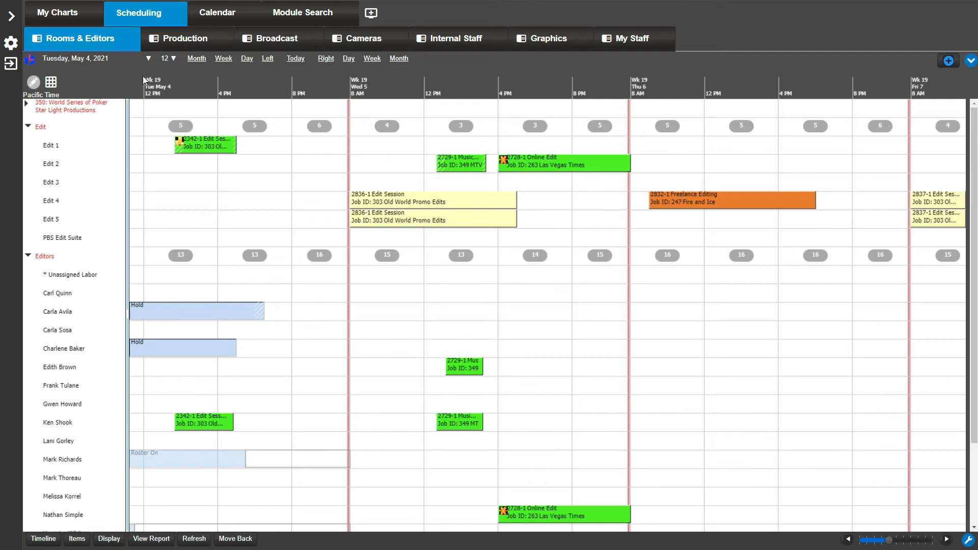
mouse_move(455, 73)
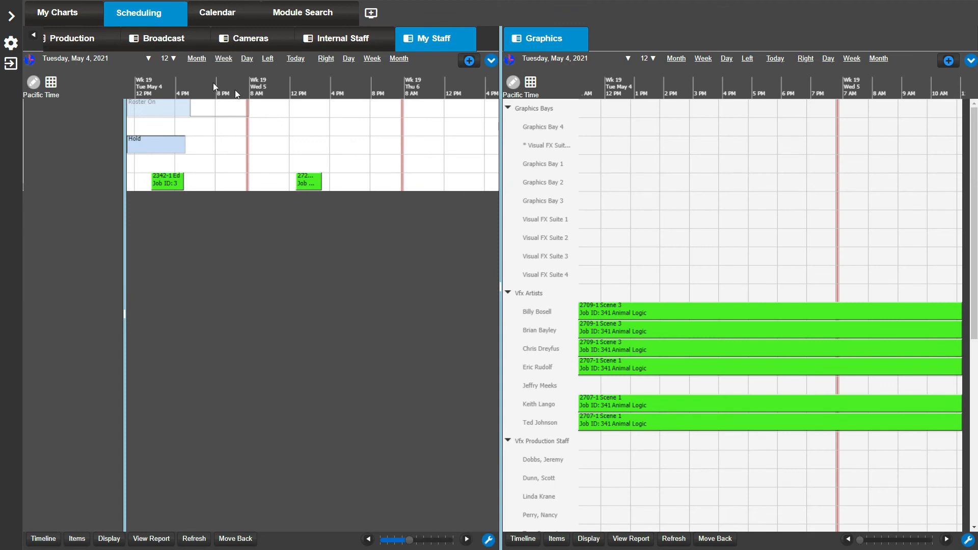
Show Rooms & Editors in the left panel beside the Graphics schedule on the right
left_click(70, 38)
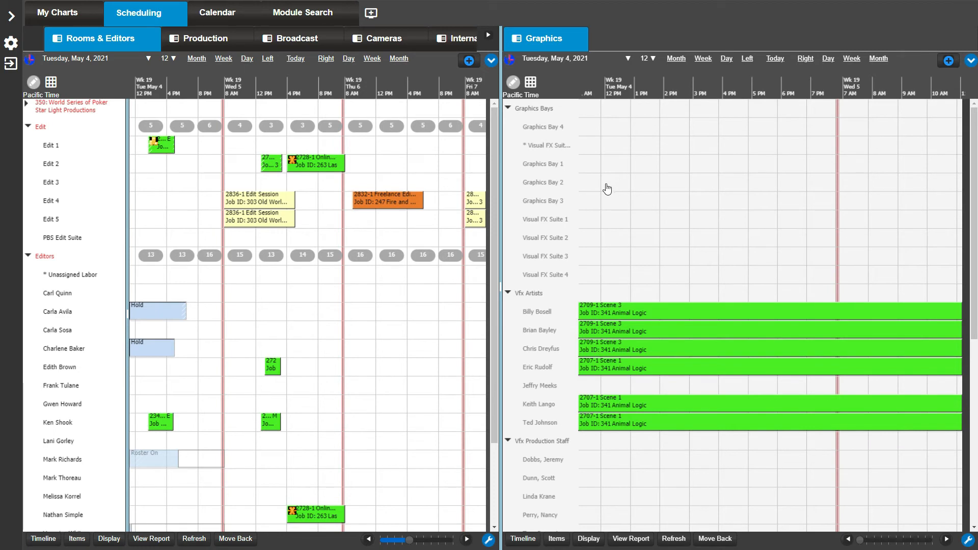
left_click_drag(607, 181, 800, 181)
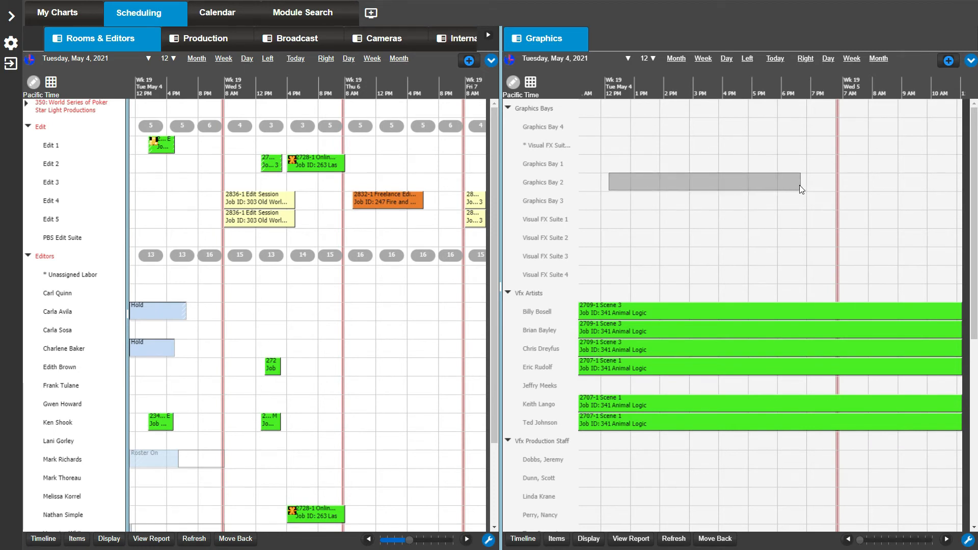
left_click_drag(606, 181, 798, 182)
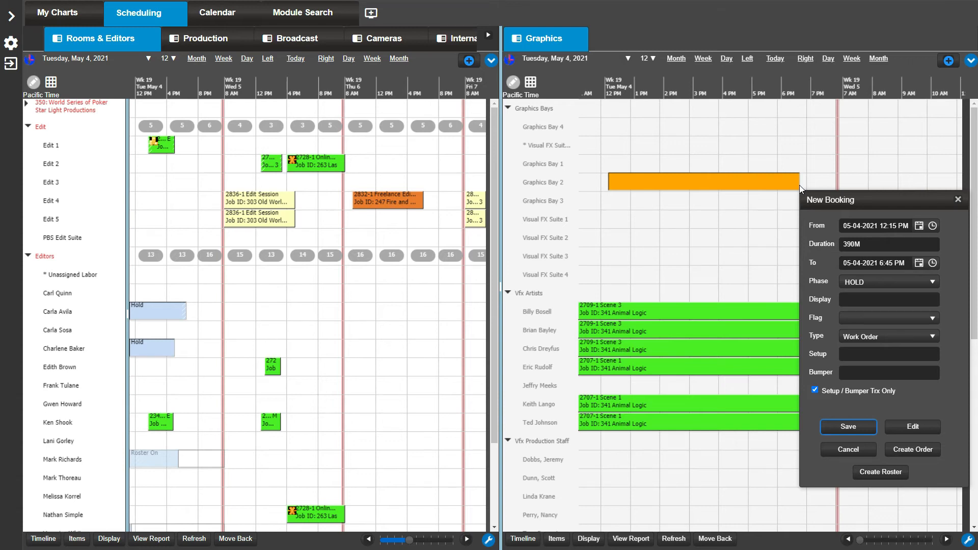
mouse_move(107, 392)
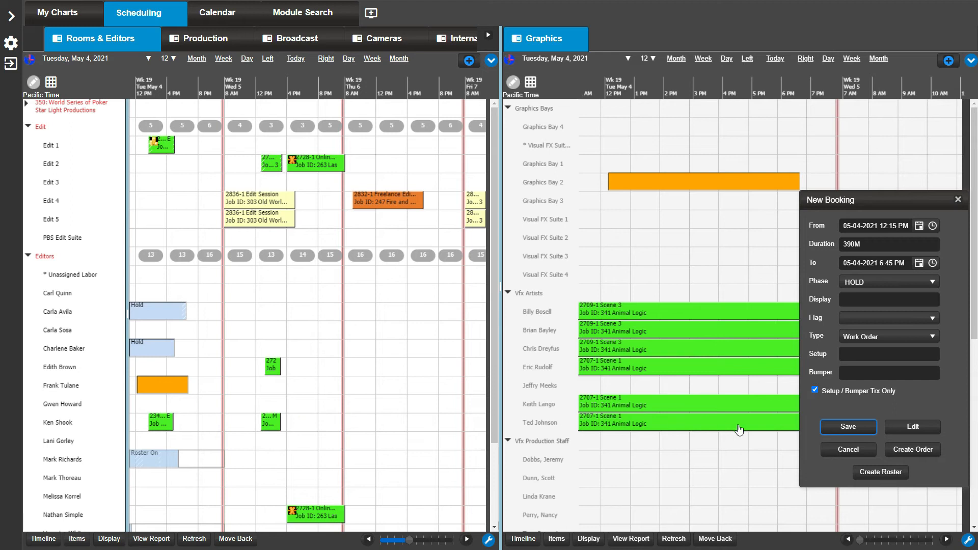
left_click(847, 427)
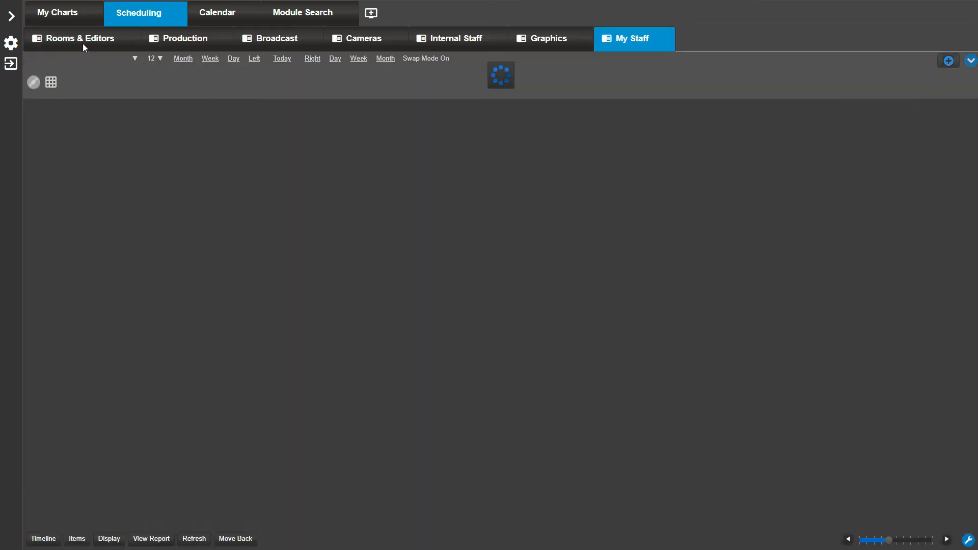
left_click(80, 38)
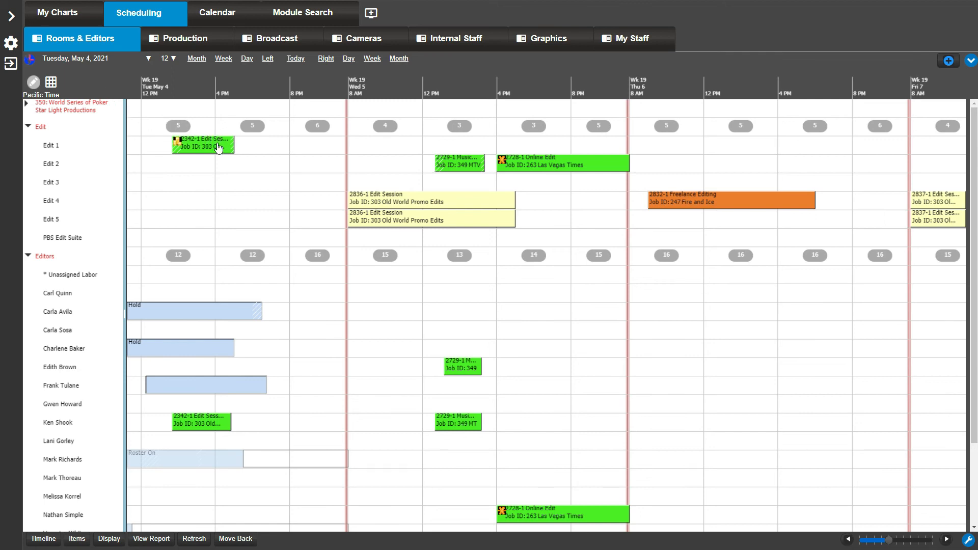
Apply Edit > Equal Split to the 2342-1 Edit Session booking on Edit 1
right_click(218, 145)
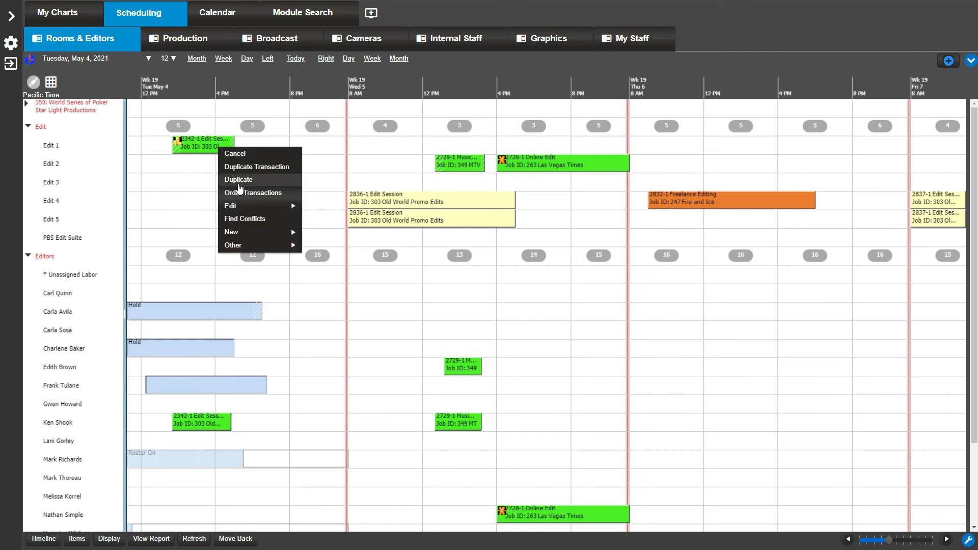
mouse_move(230, 206)
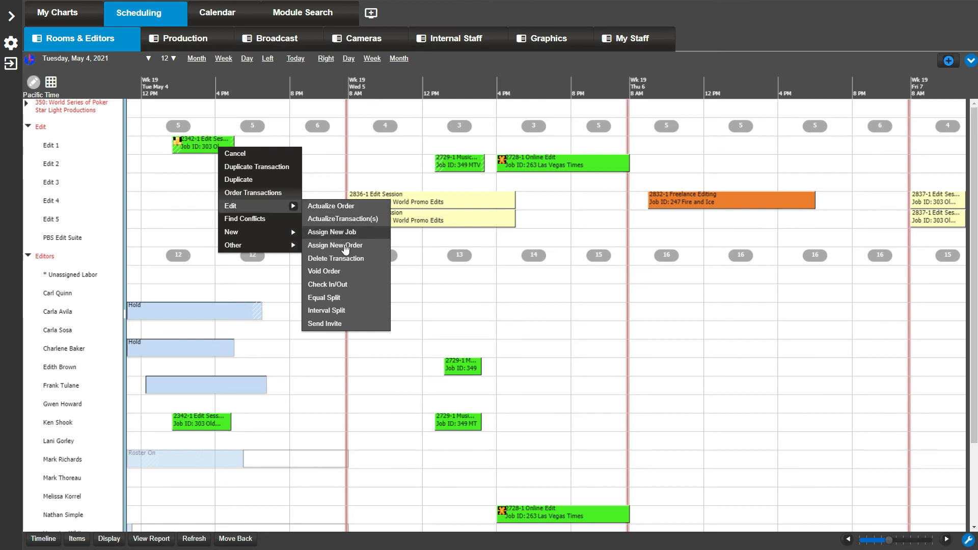
left_click(335, 244)
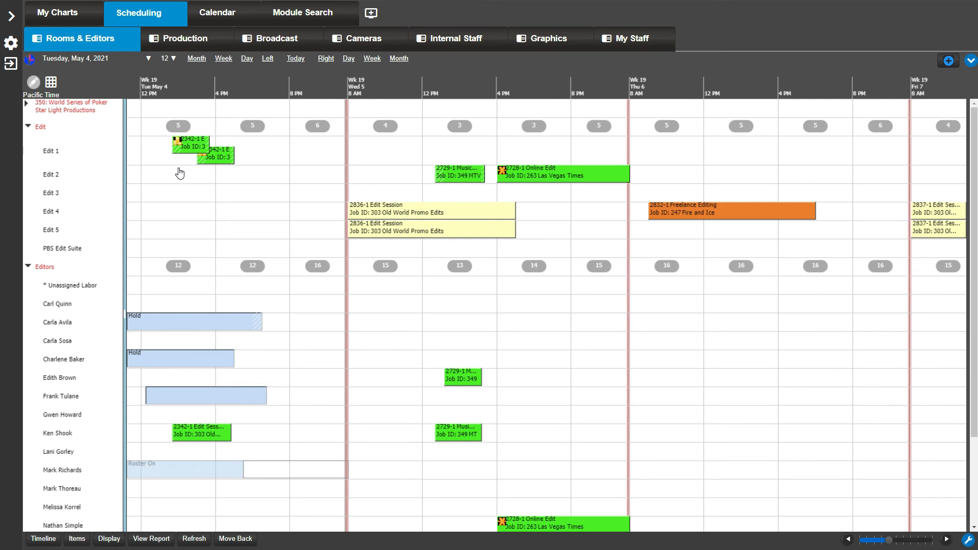
mouse_move(735, 207)
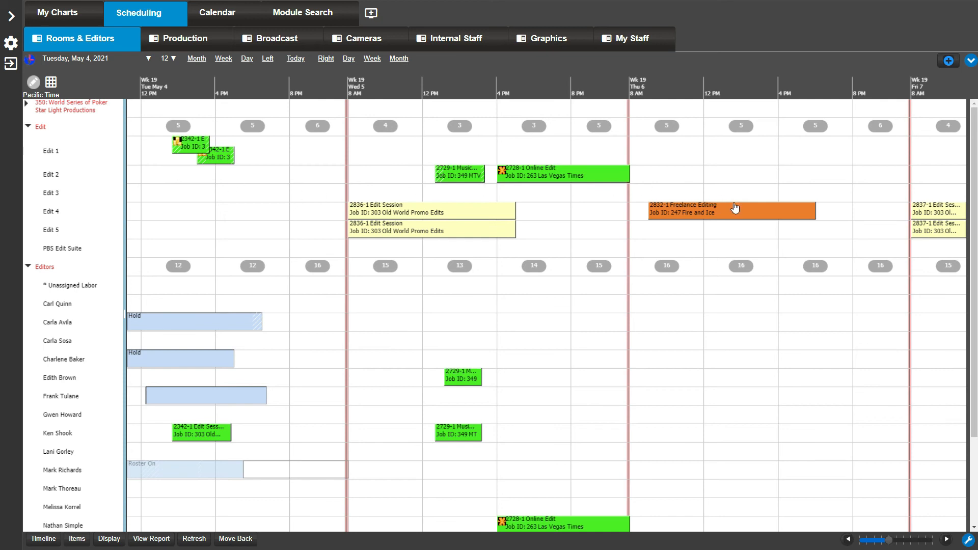
Set up an Interval Split of 3H for the 2832-1 booking on Edit 4 with New Order unchecked
right_click(729, 210)
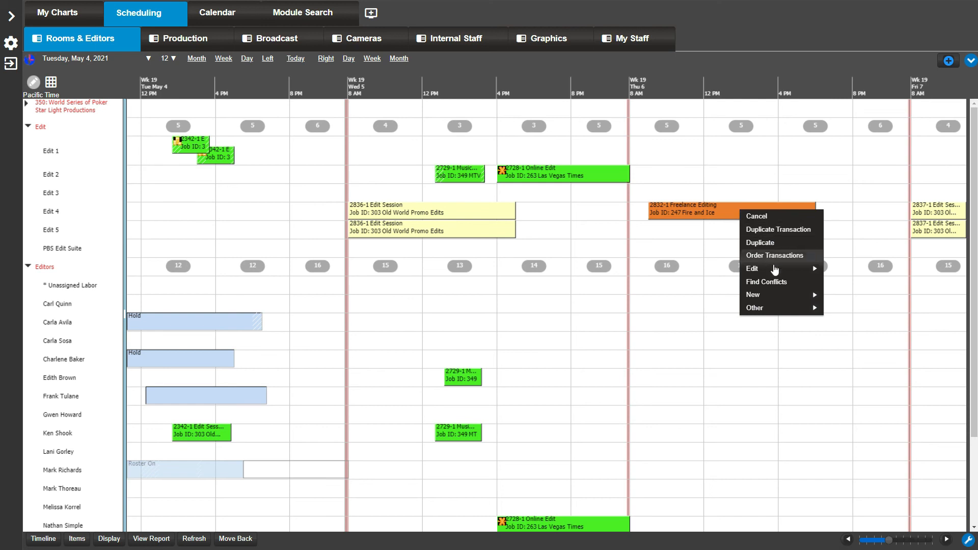
mouse_move(773, 269)
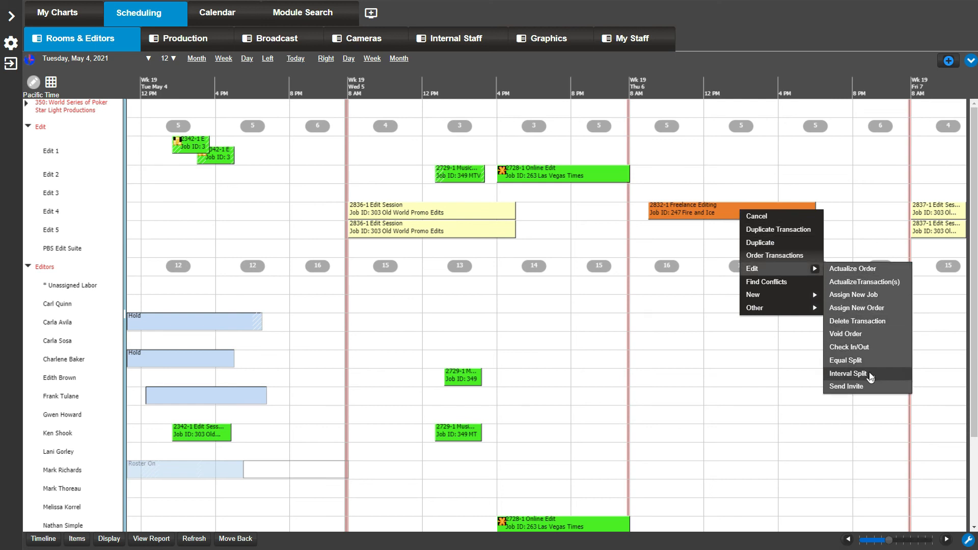
left_click(856, 373)
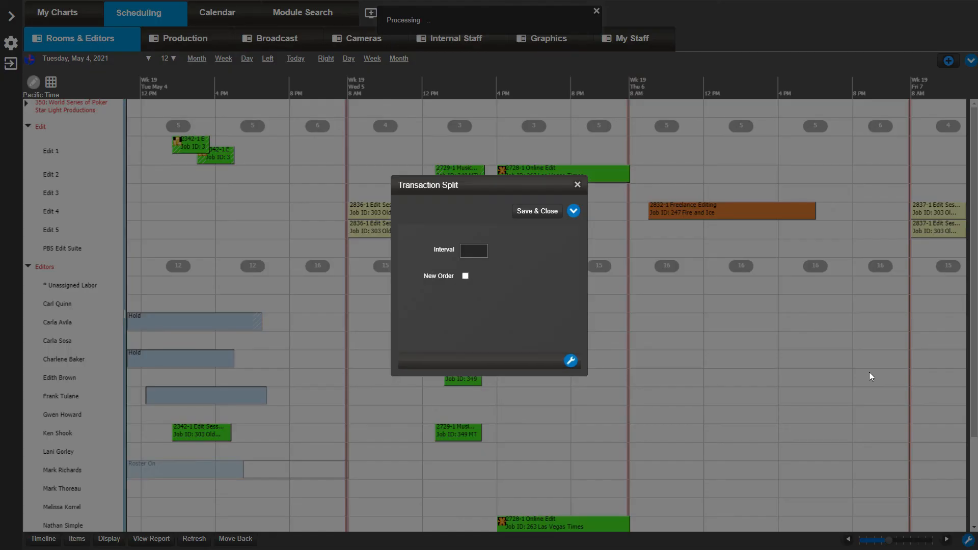
type("3H")
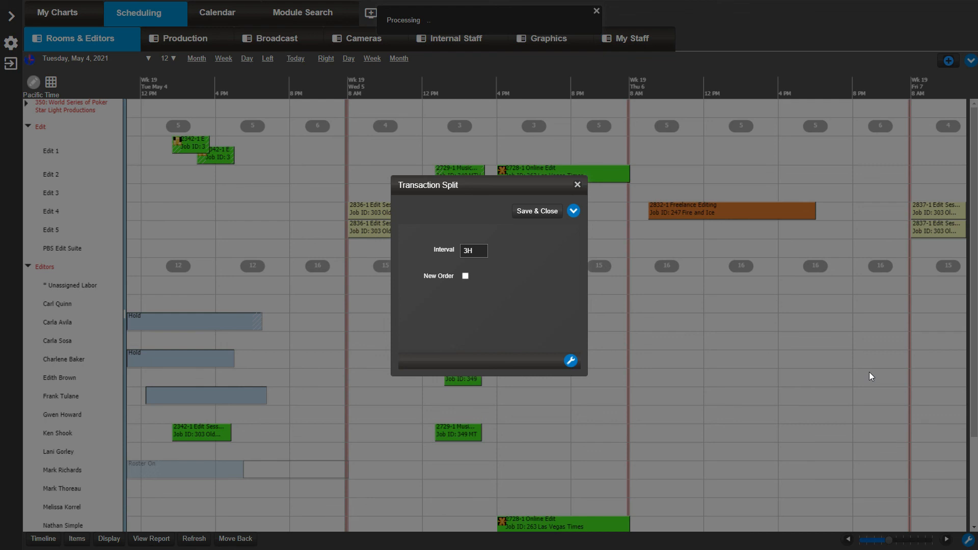
mouse_move(561, 337)
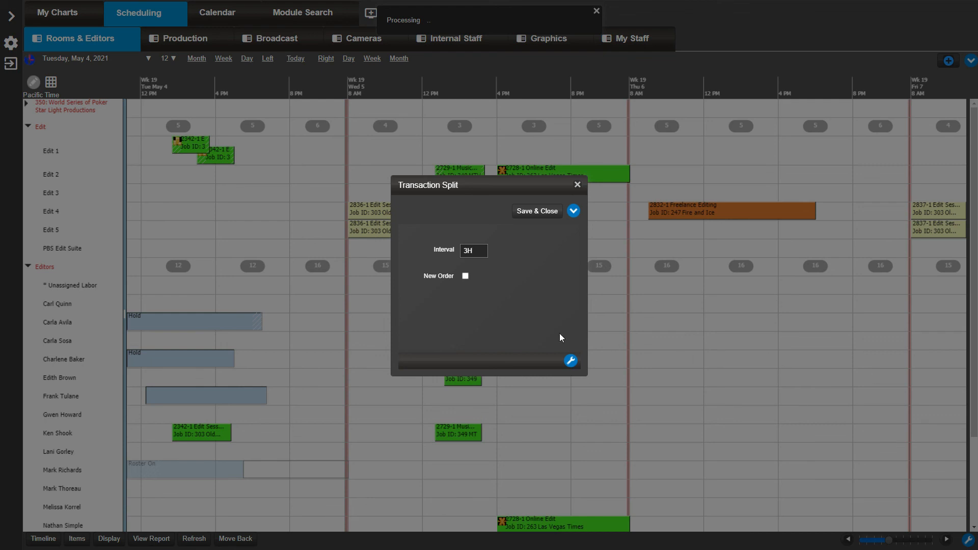
left_click(465, 276)
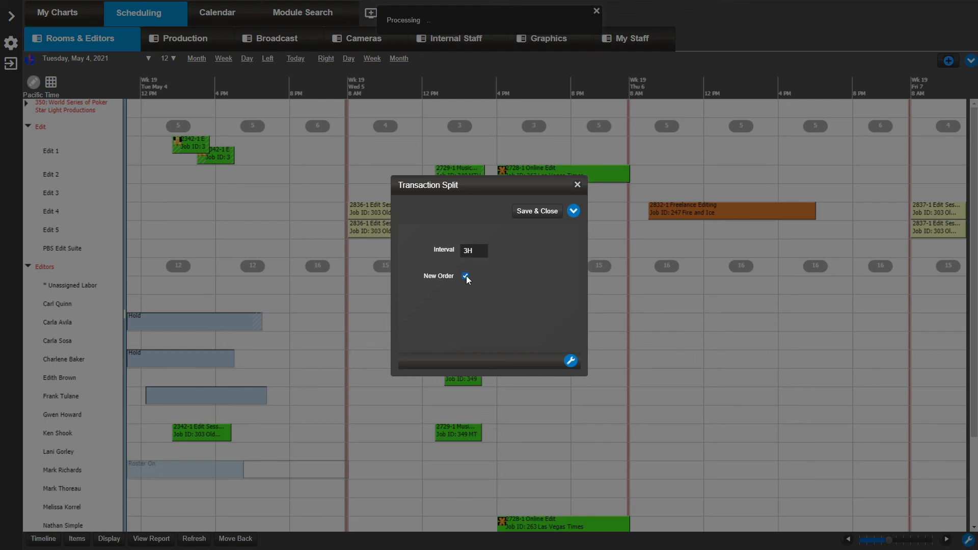
left_click(465, 276)
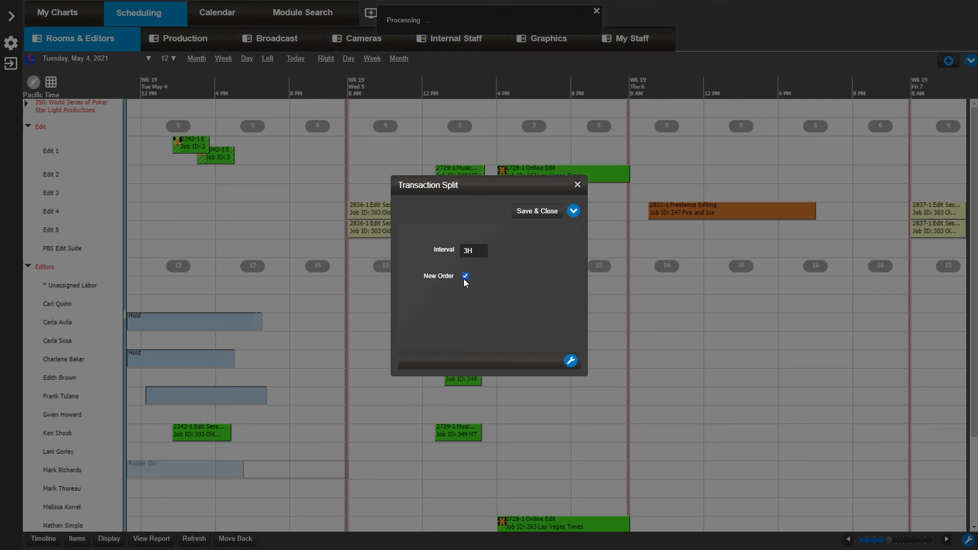
left_click(464, 276)
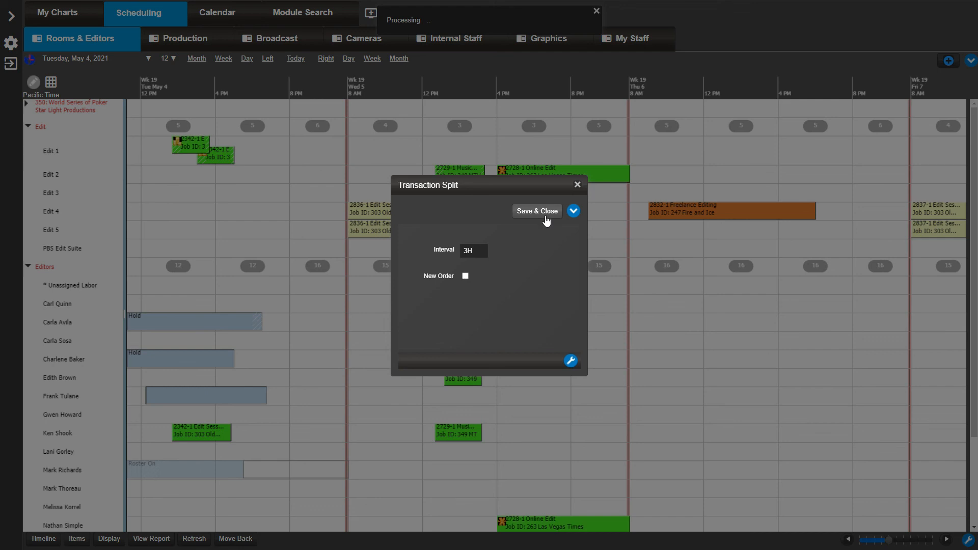
Save & Close to split 2832-1 on Edit 4 into three 3-hour bookings
left_click(535, 210)
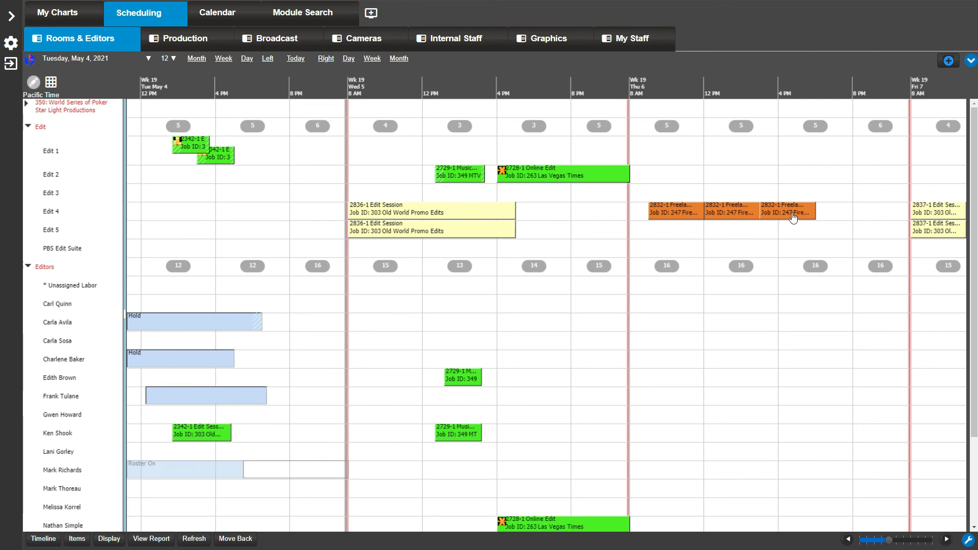
mouse_move(691, 215)
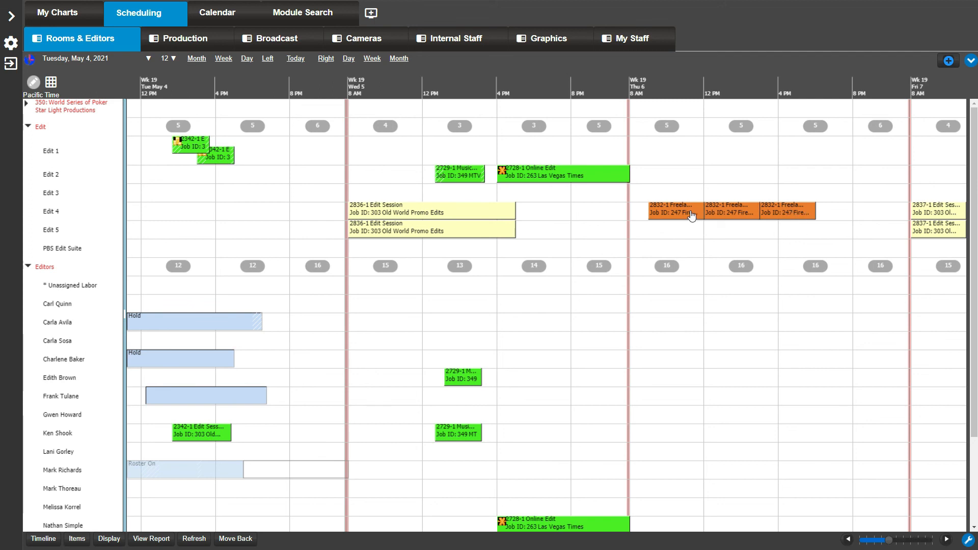
mouse_move(690, 231)
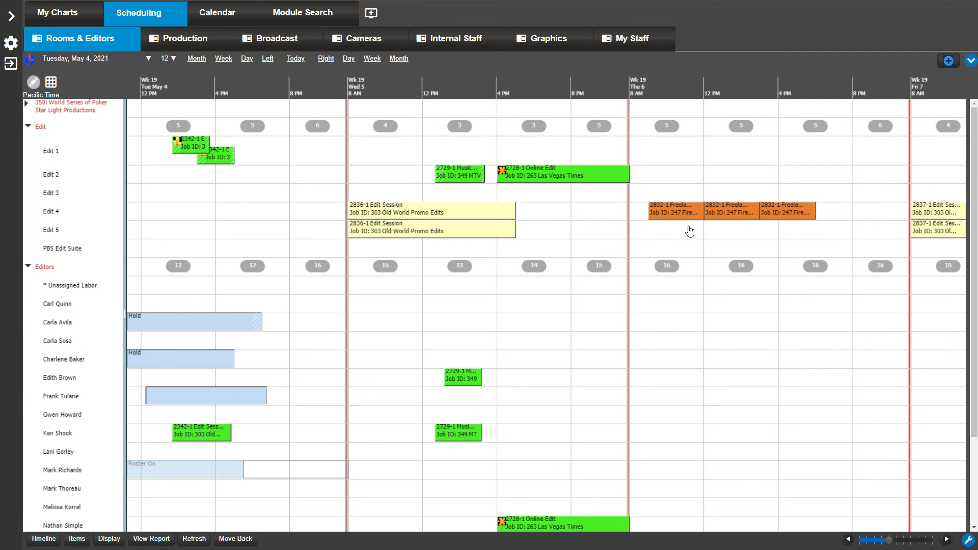